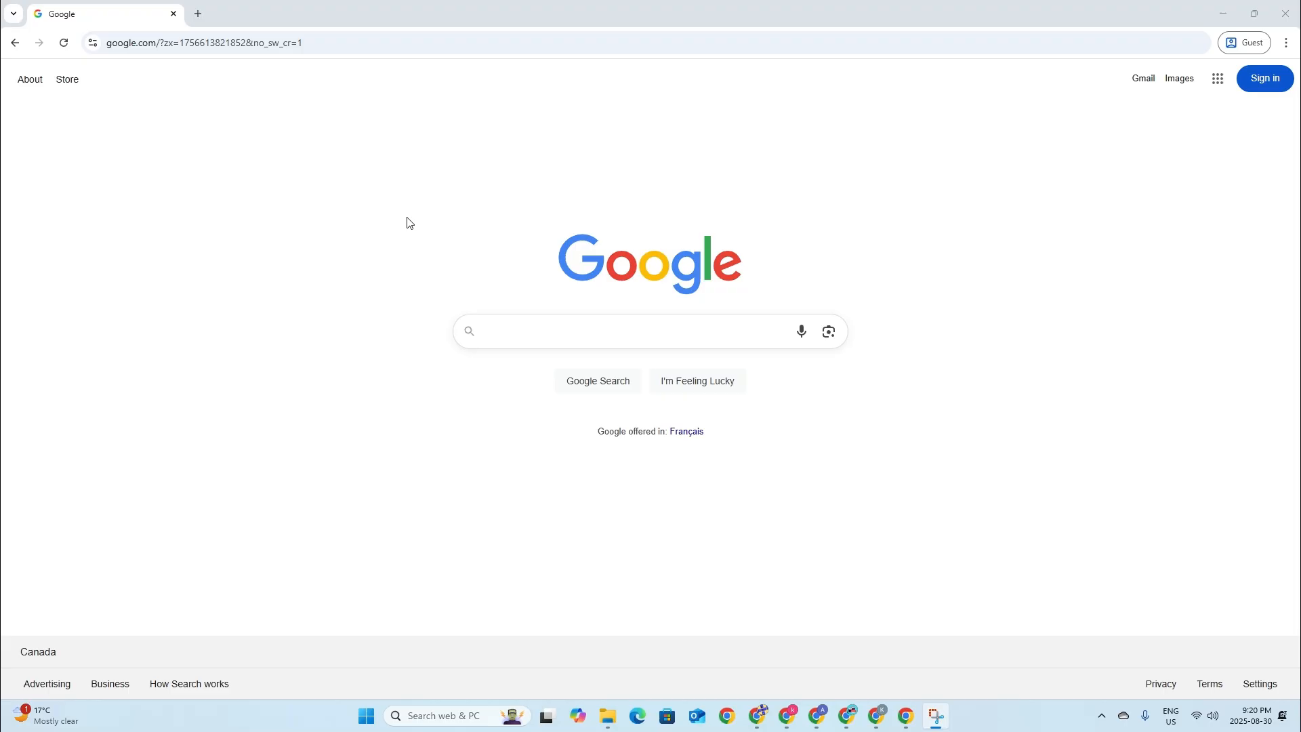
mouse_move(379, 288)
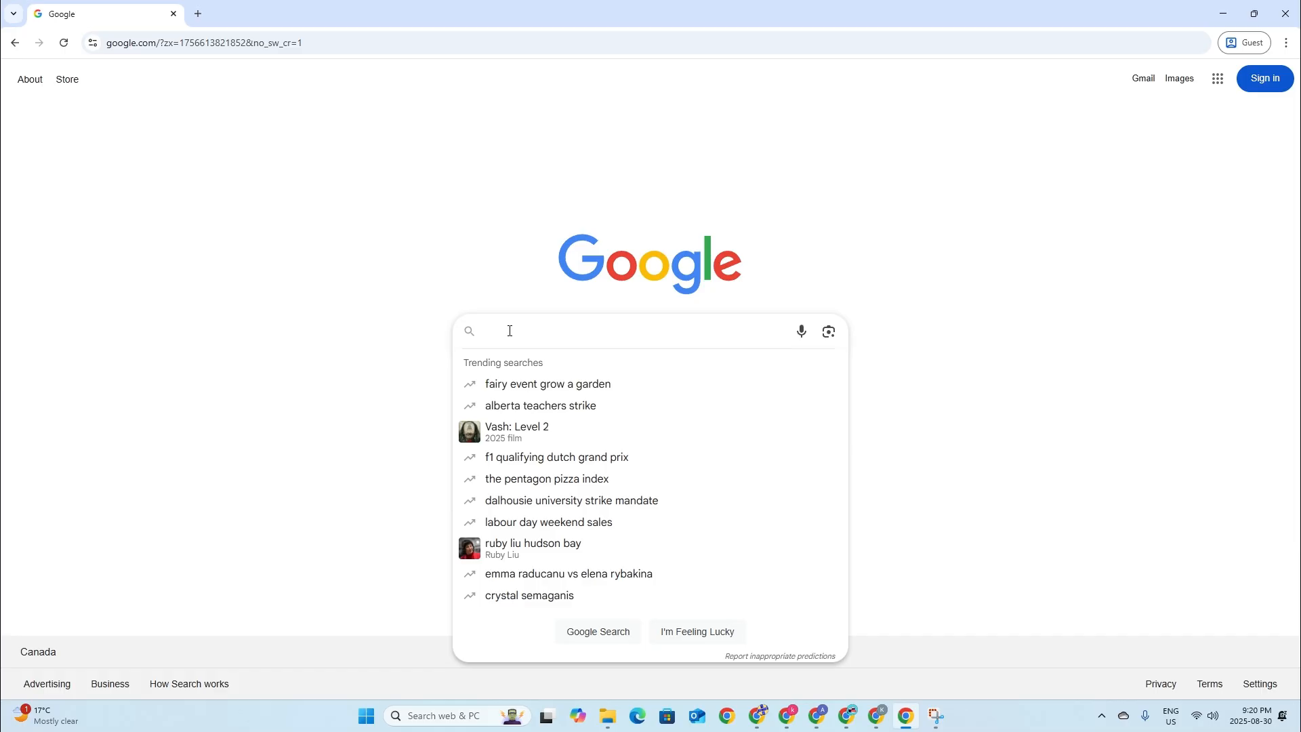
Search Google for 'google play store pc' to list the Windows PC platform page
text(google play)
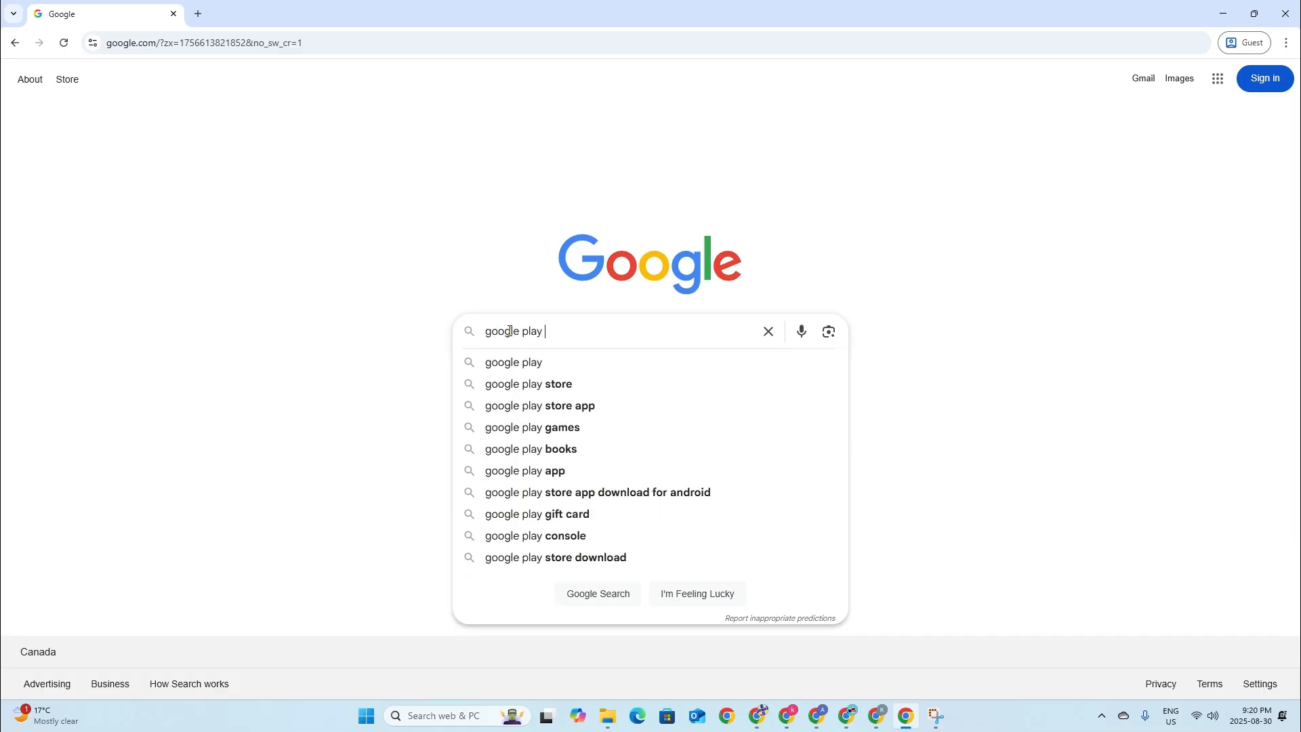
text(stor)
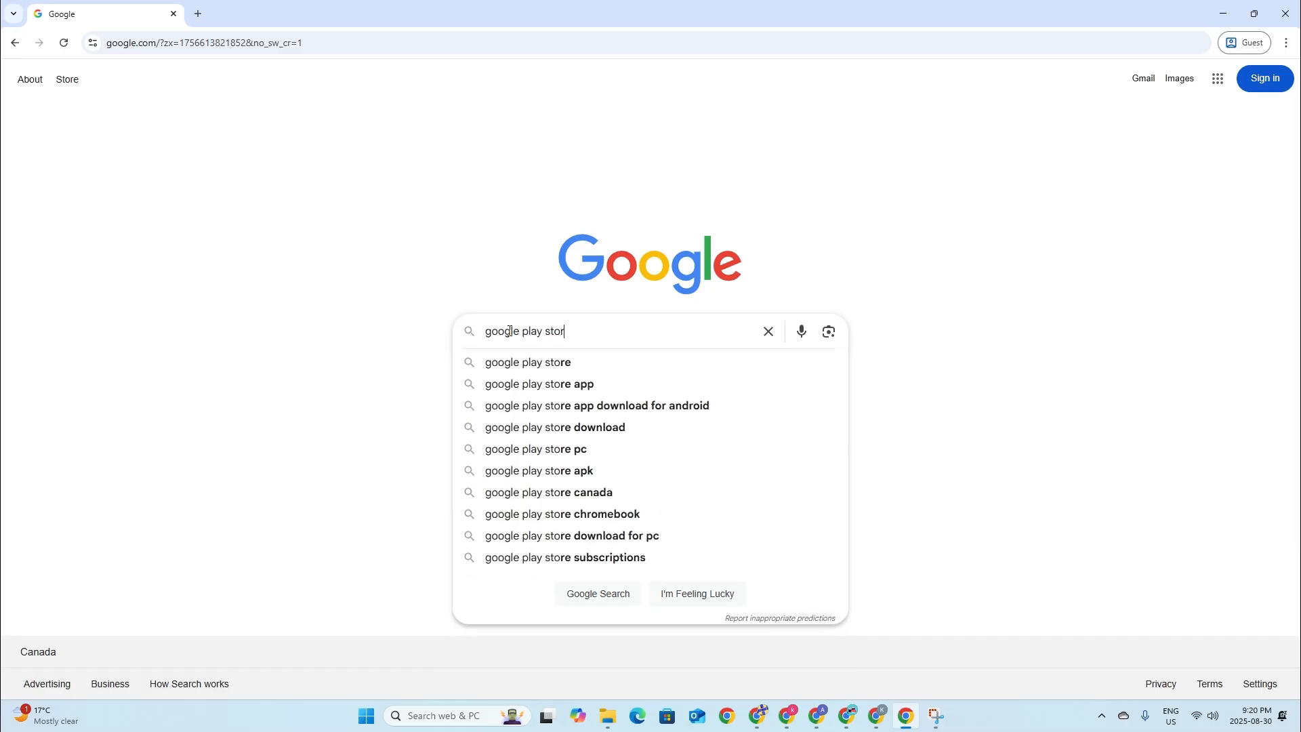
click(539, 449)
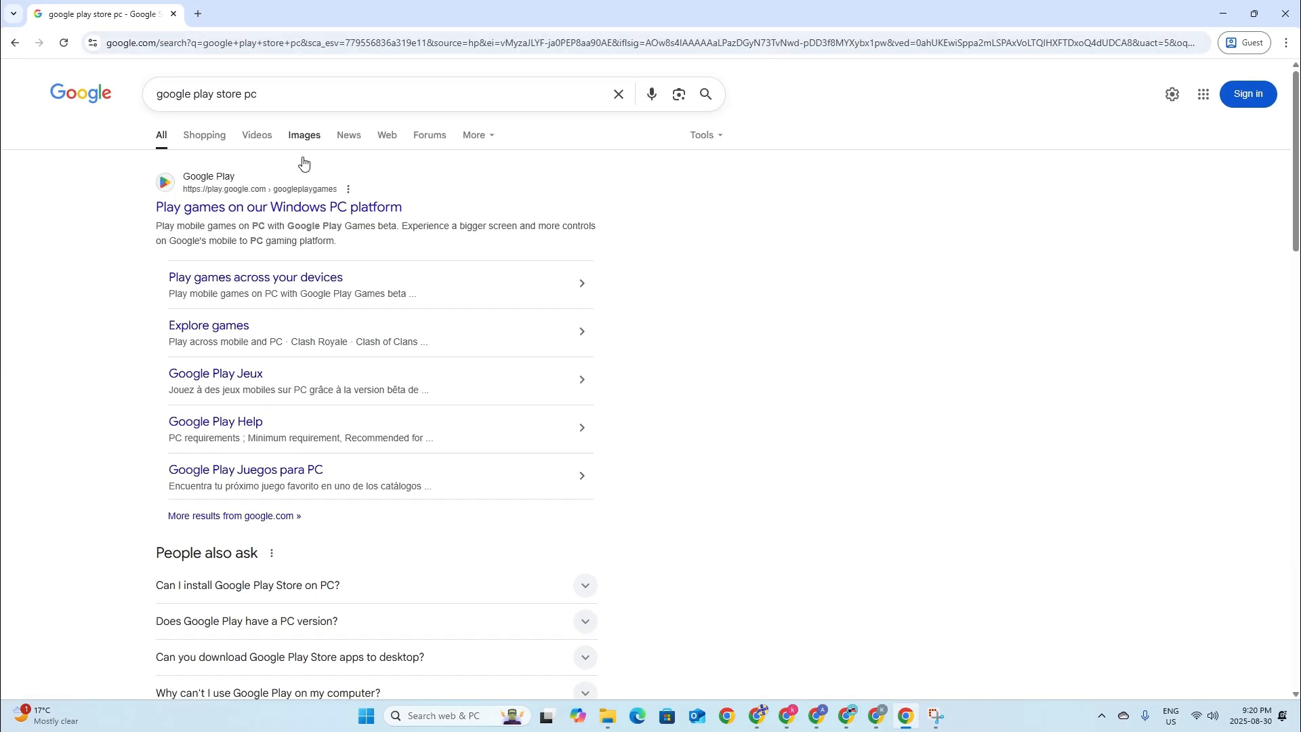
mouse_move(331, 208)
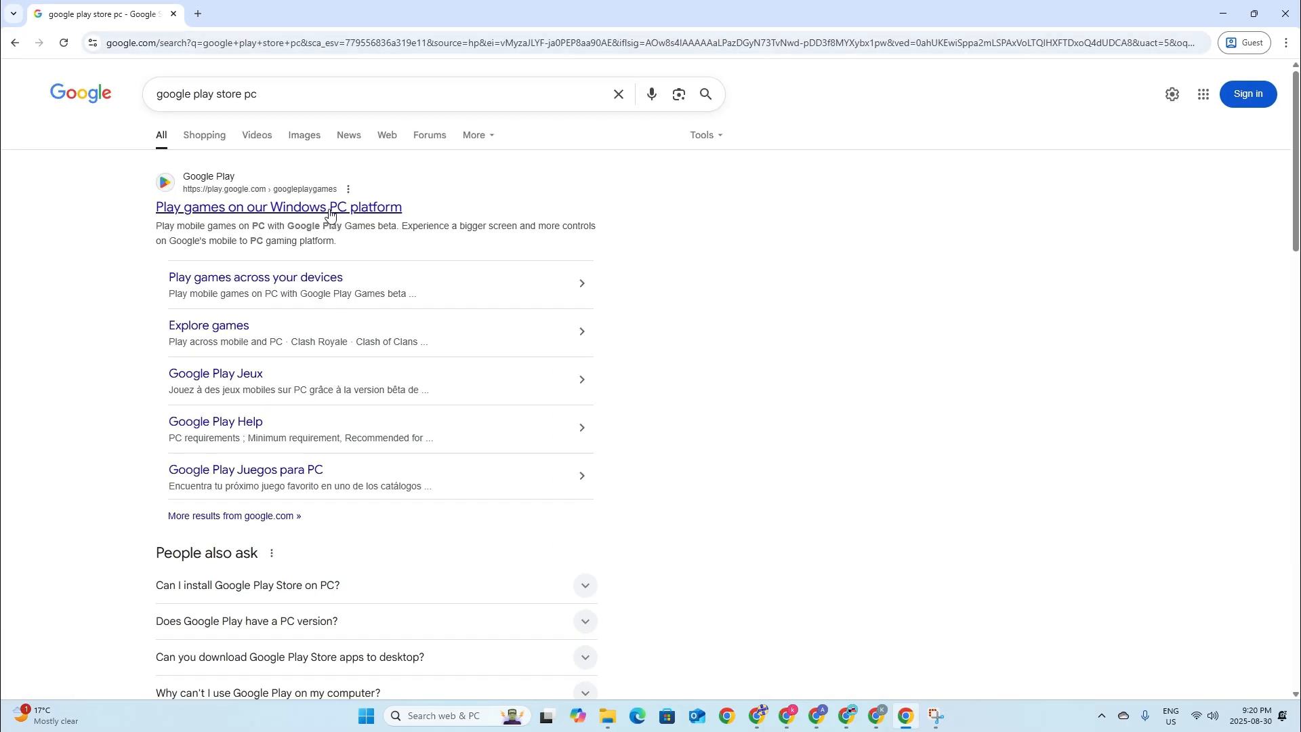
Go to the Google Play Games beta page and start downloading its installer
click(278, 206)
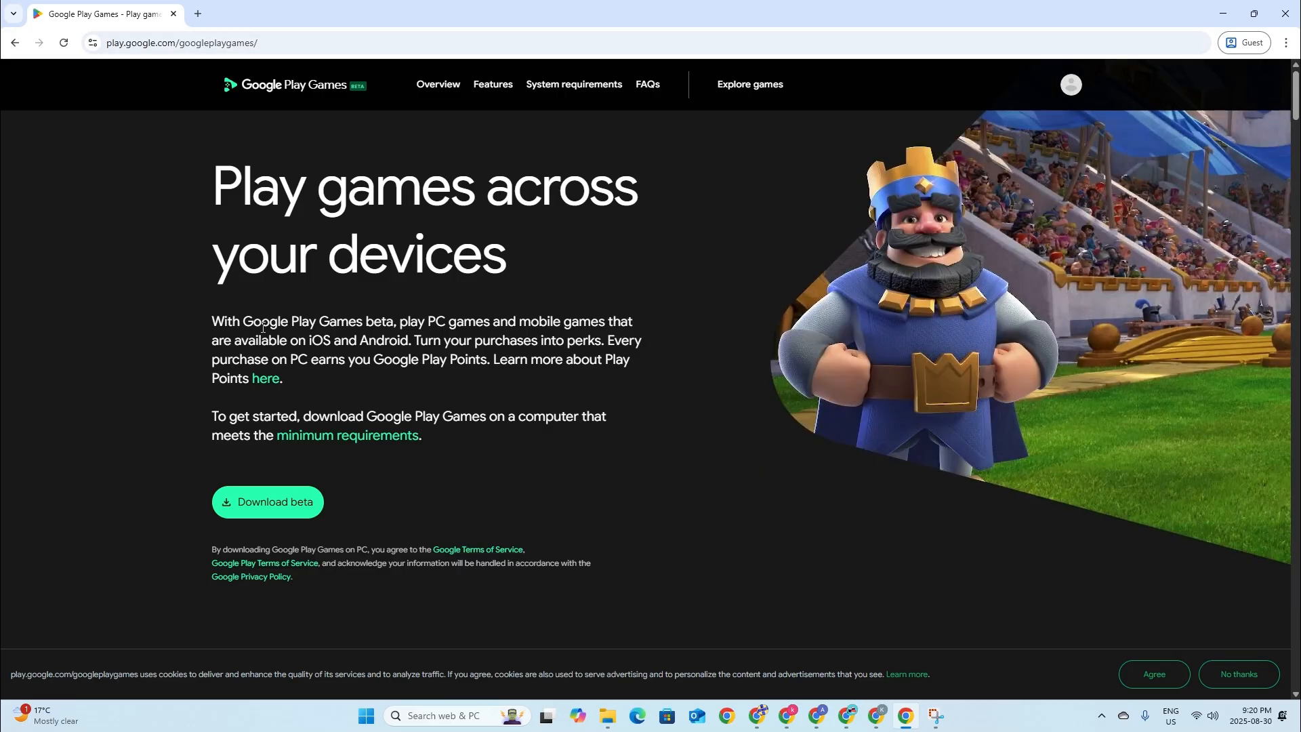
mouse_move(404, 305)
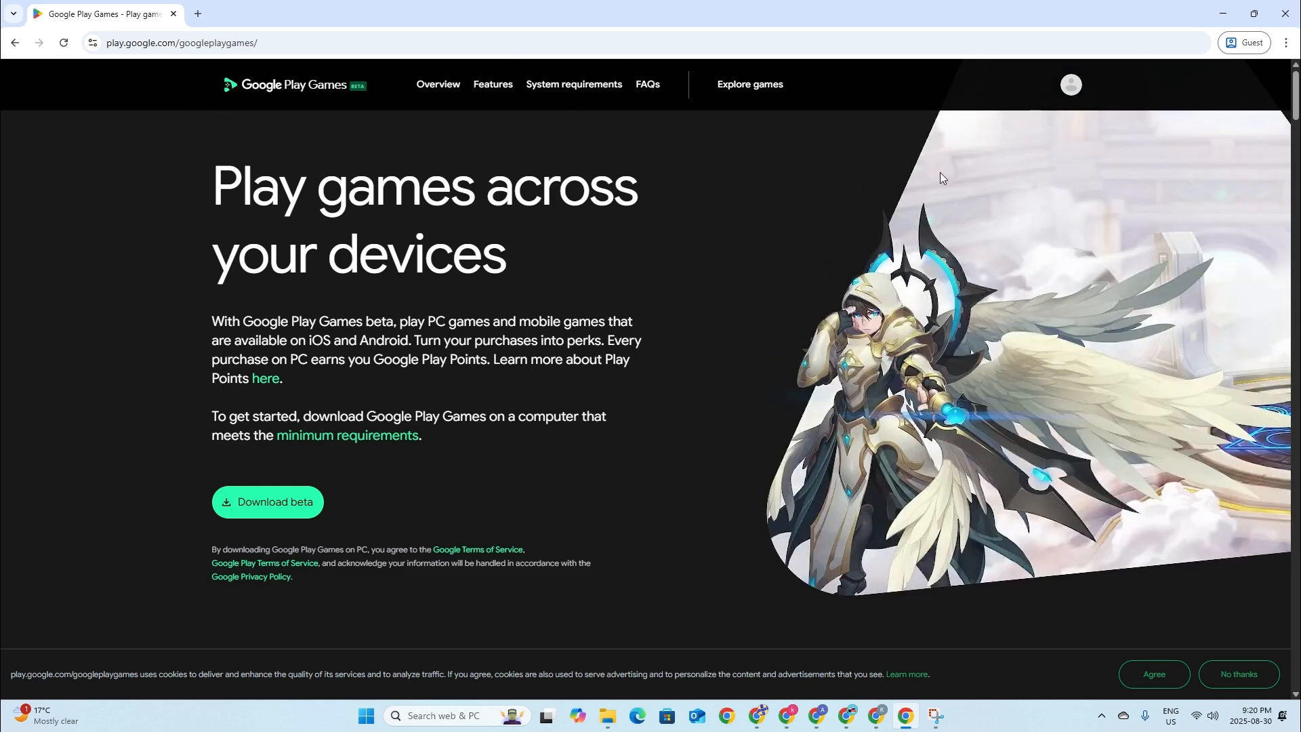
mouse_move(343, 546)
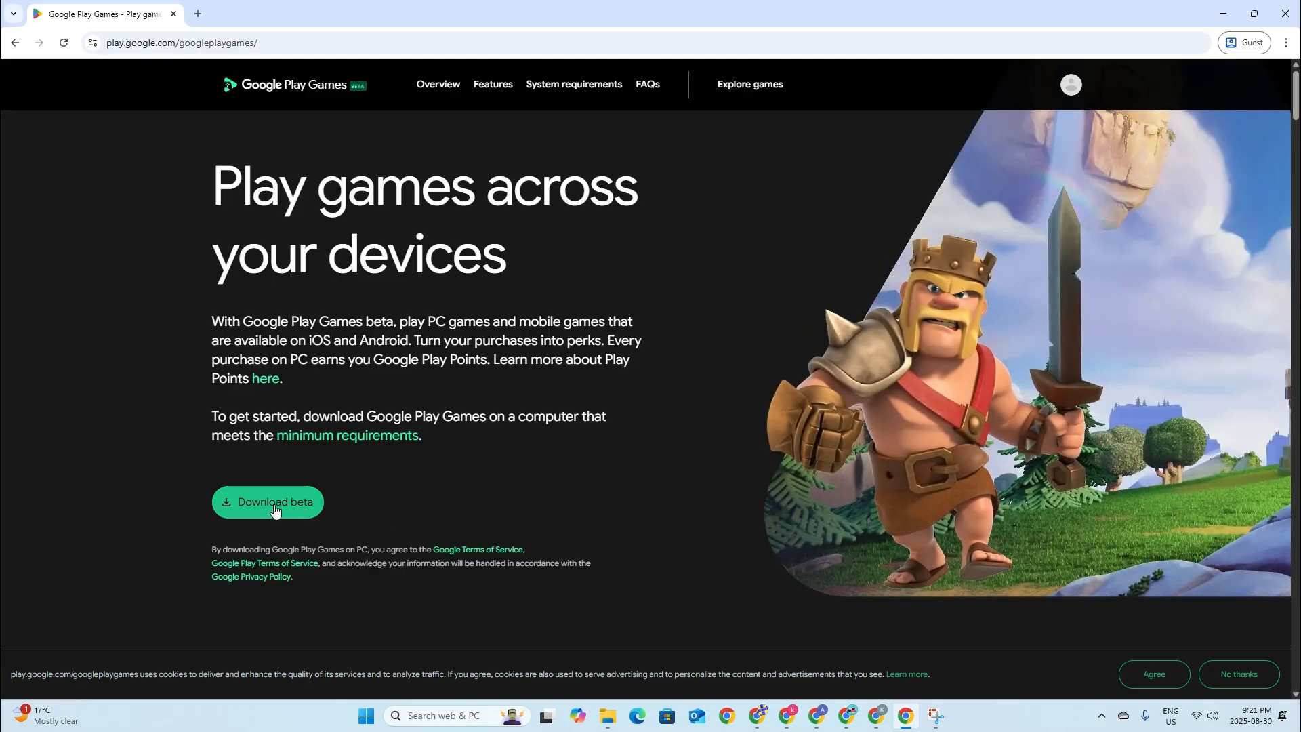
mouse_move(302, 518)
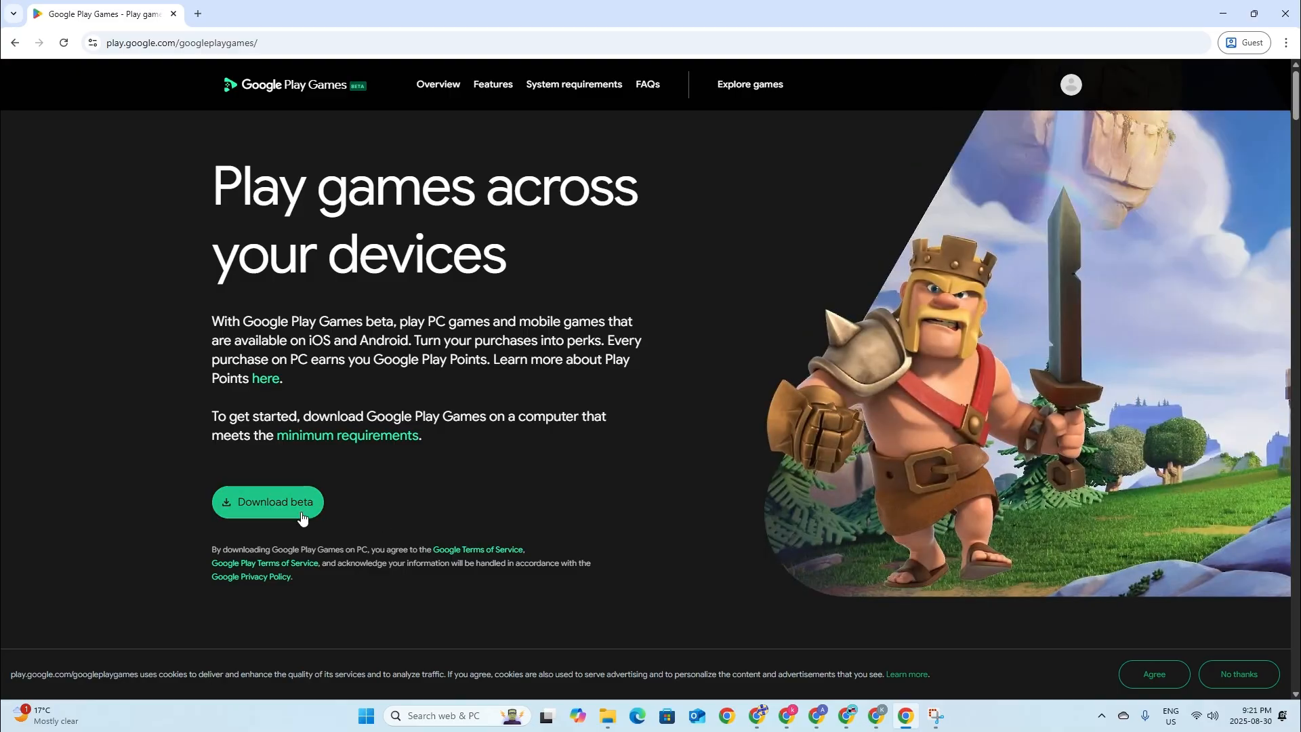
click(267, 501)
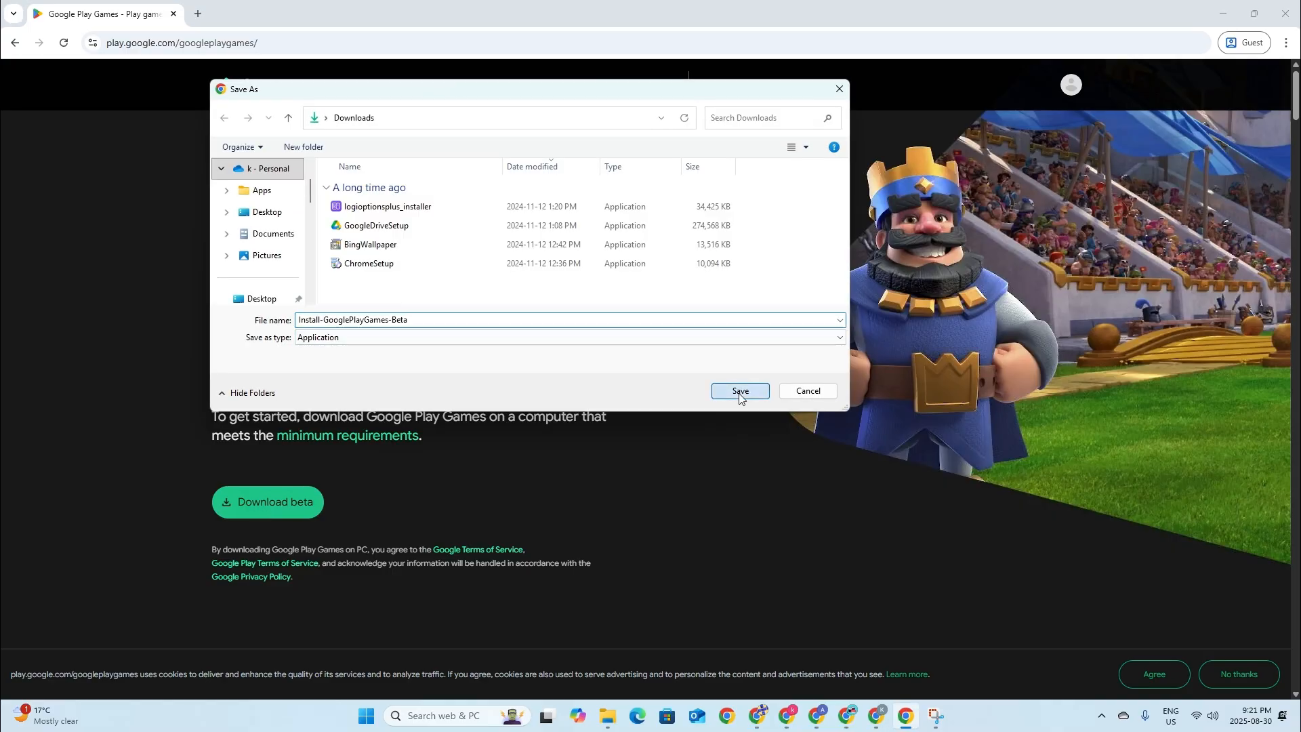
Save Install-GooglePlayGames-Beta to Downloads and begin installing Google Play Games
click(737, 391)
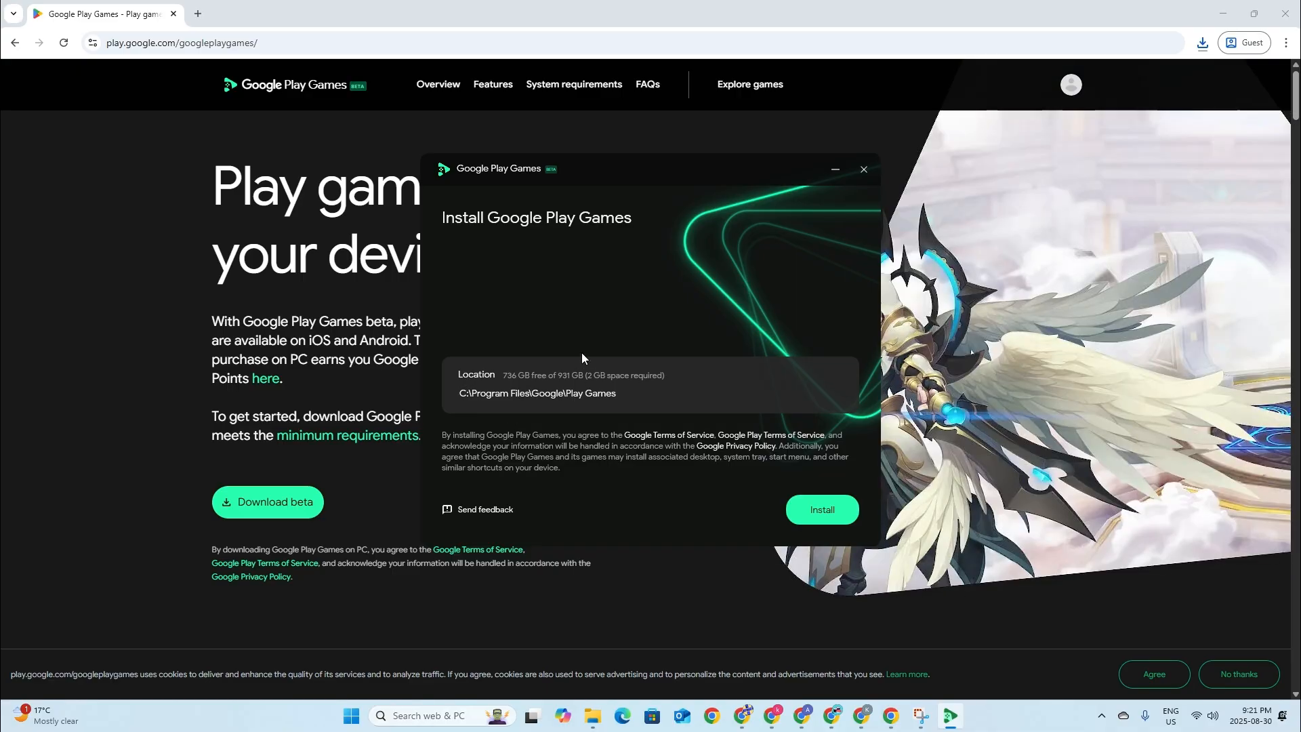
mouse_move(629, 412)
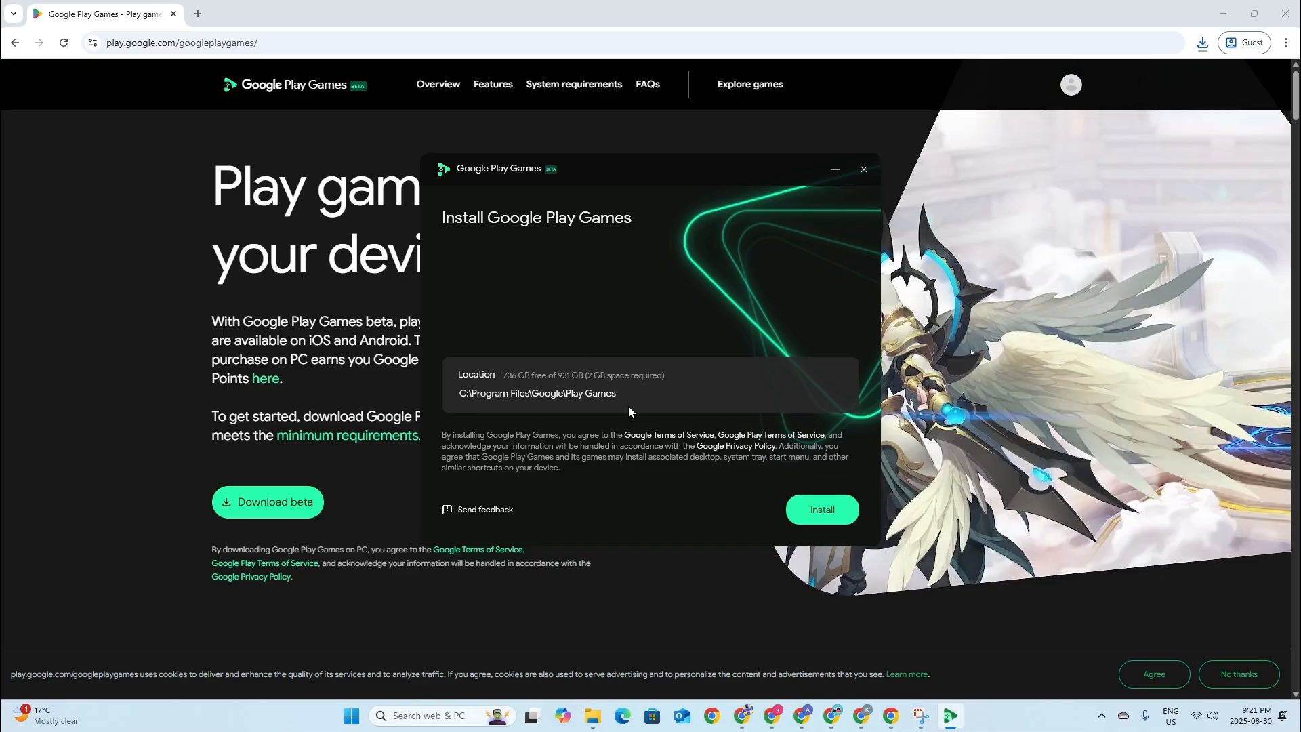
click(821, 509)
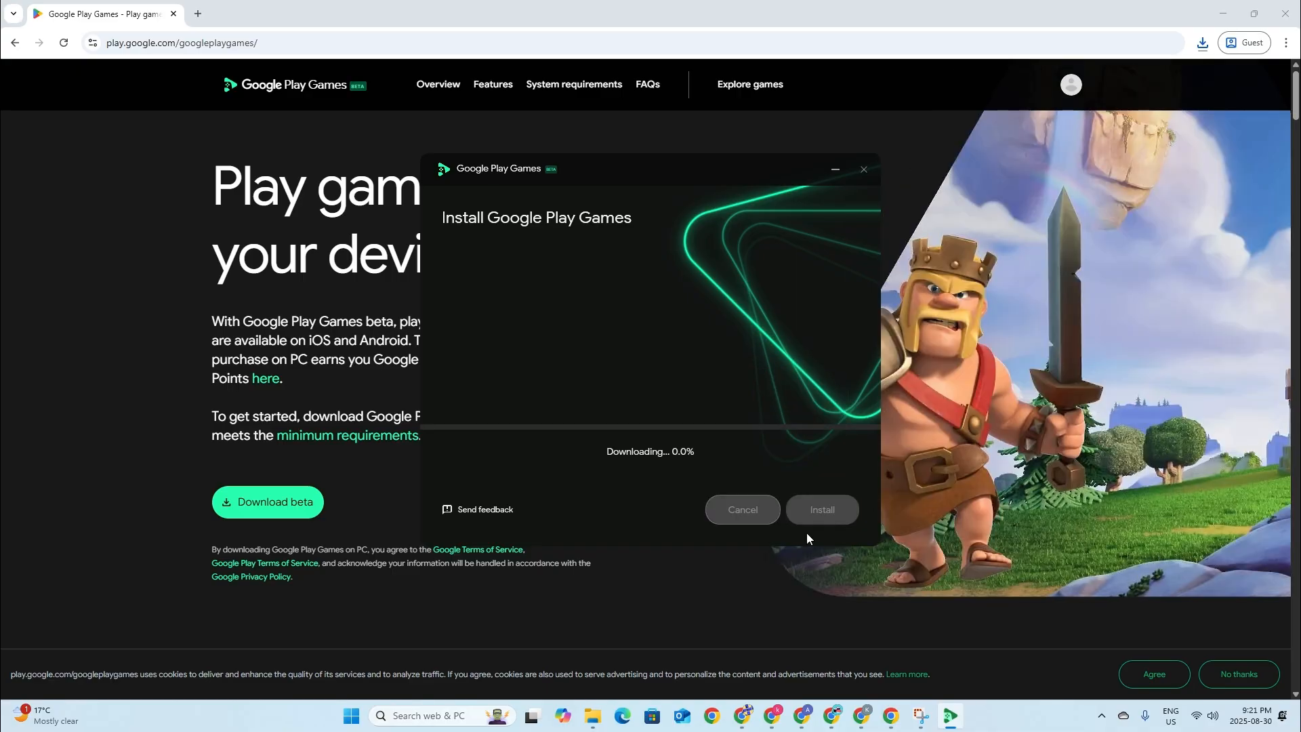
mouse_move(579, 494)
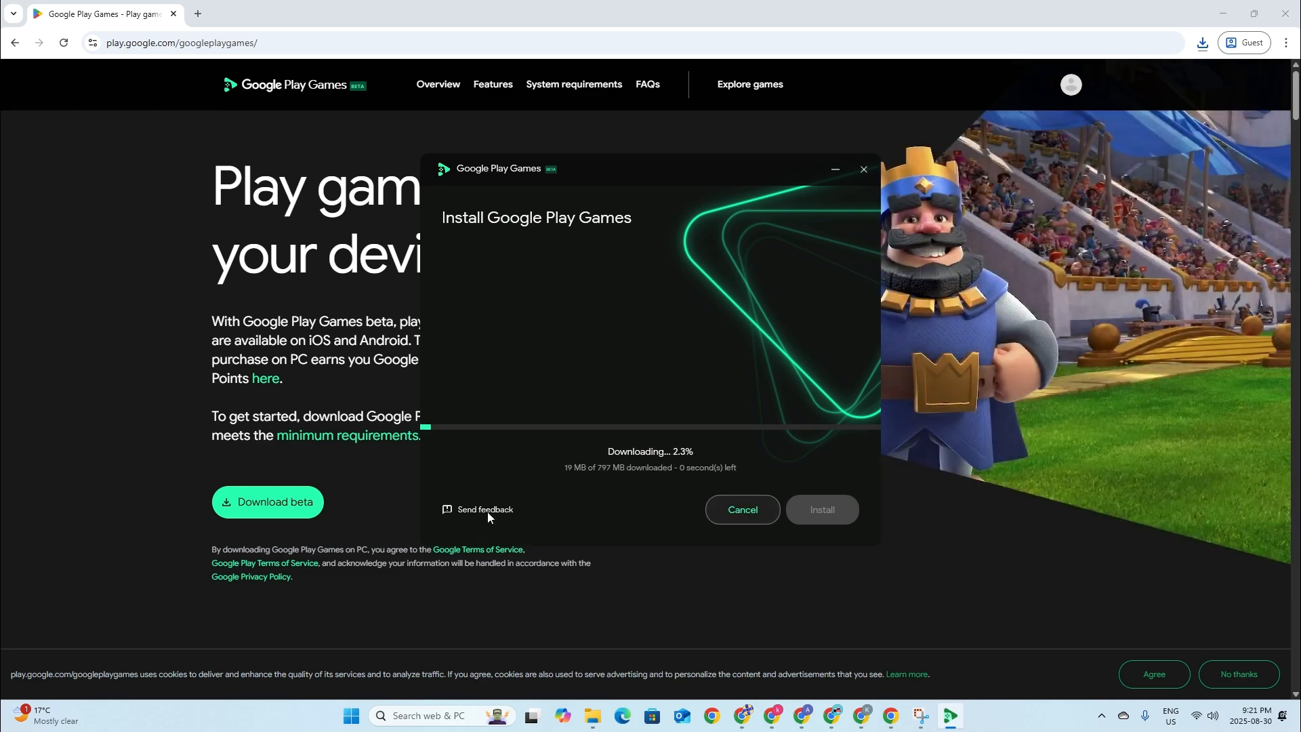
mouse_move(455, 538)
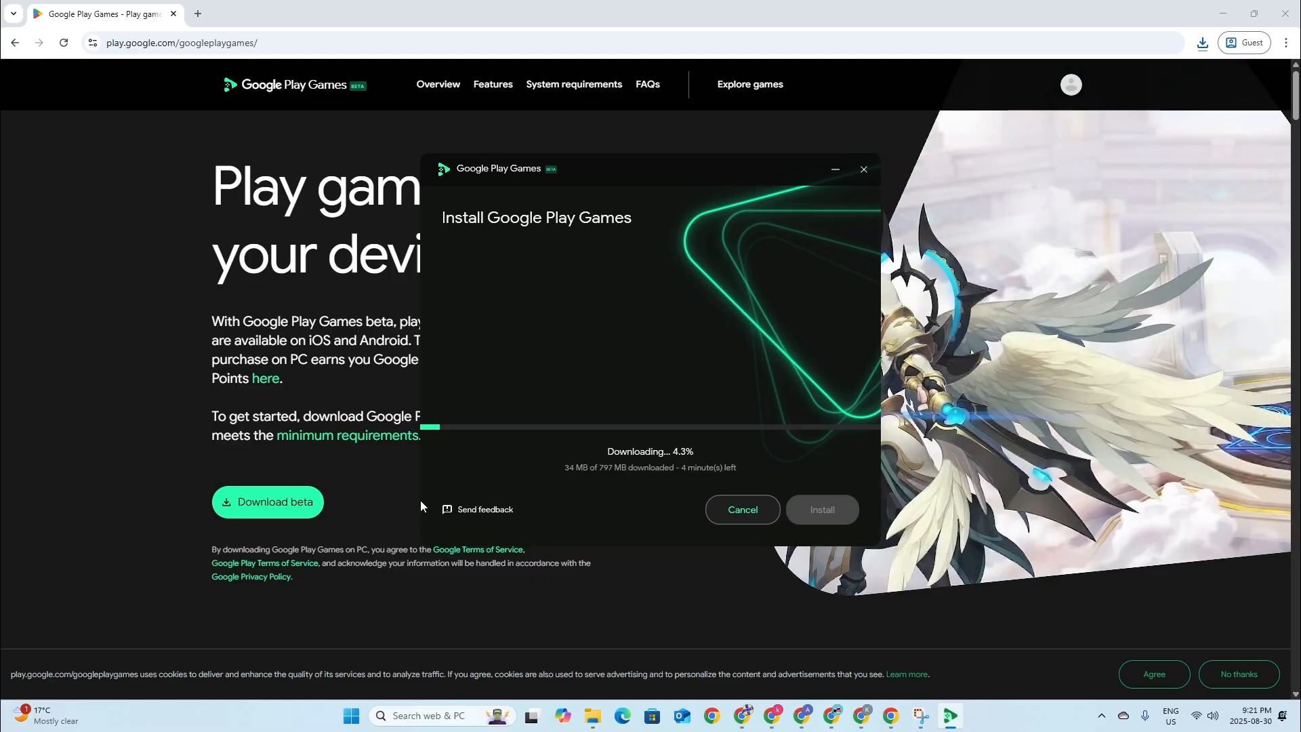
mouse_move(484, 497)
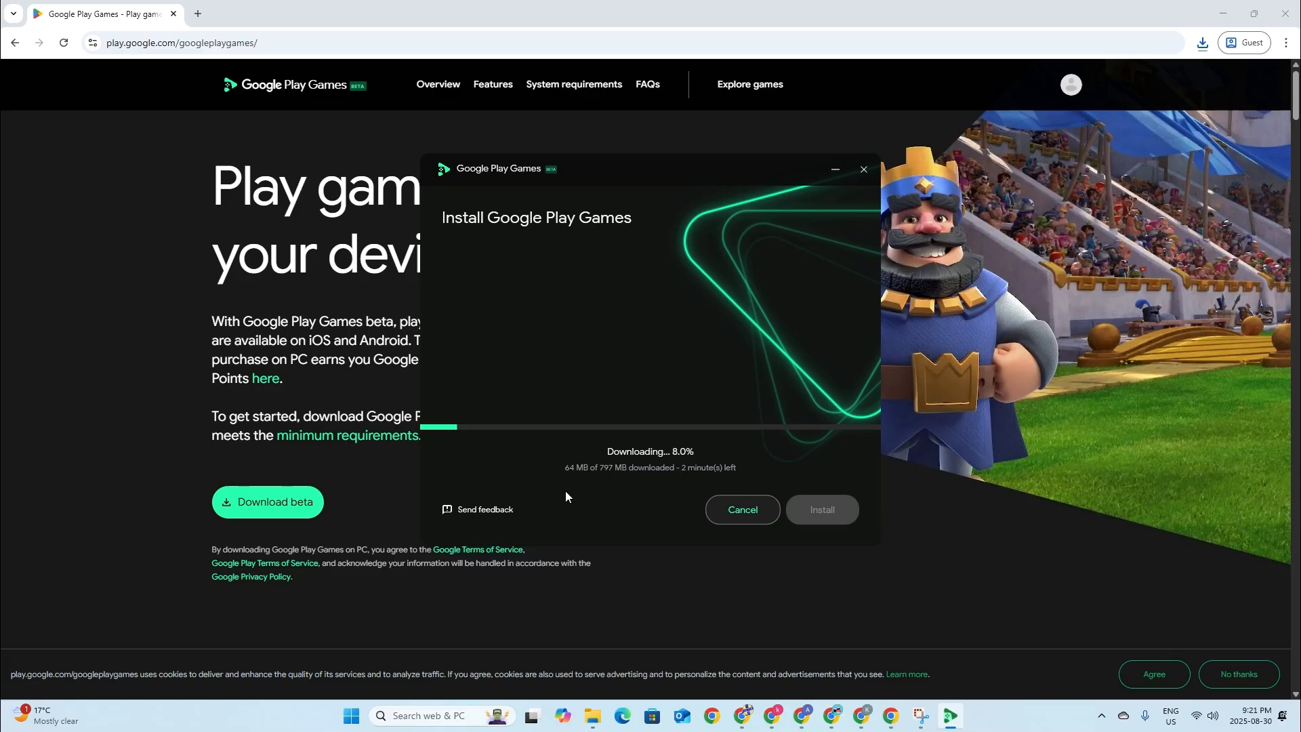
mouse_move(473, 499)
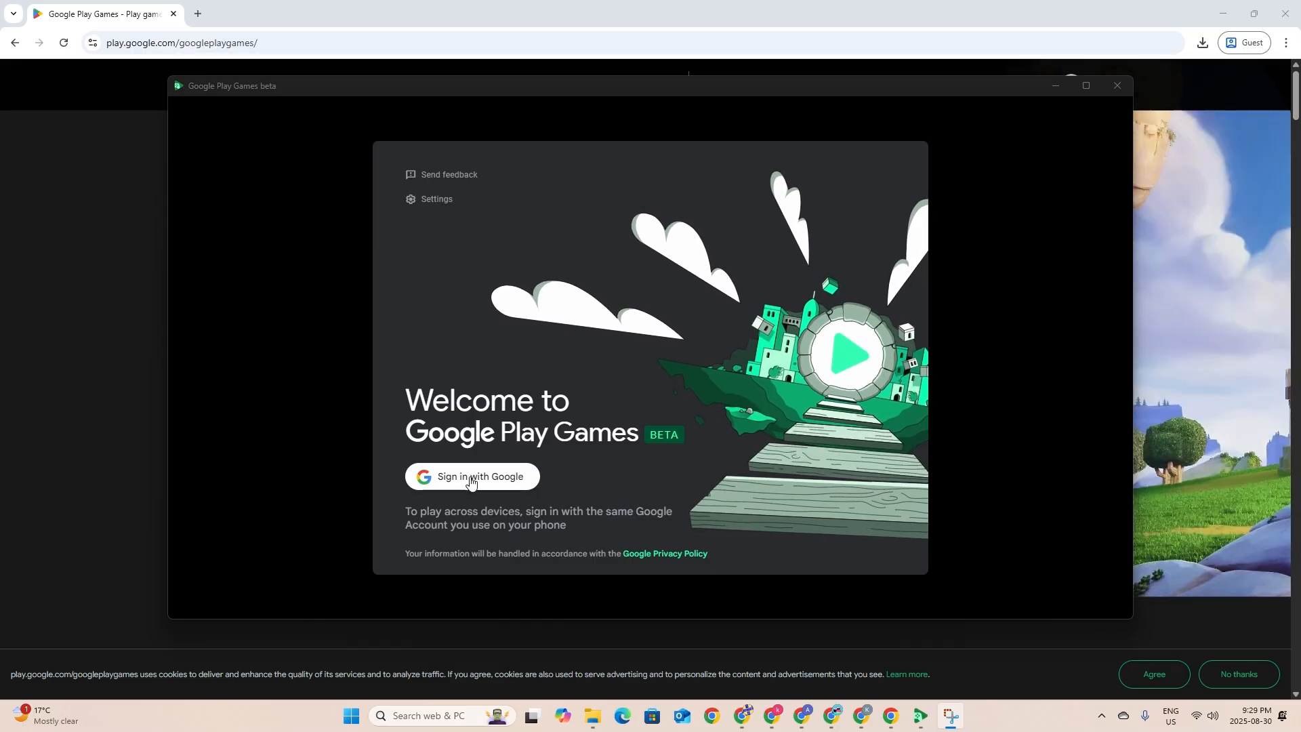
Start signing in with a Google account from the welcome screen
click(472, 476)
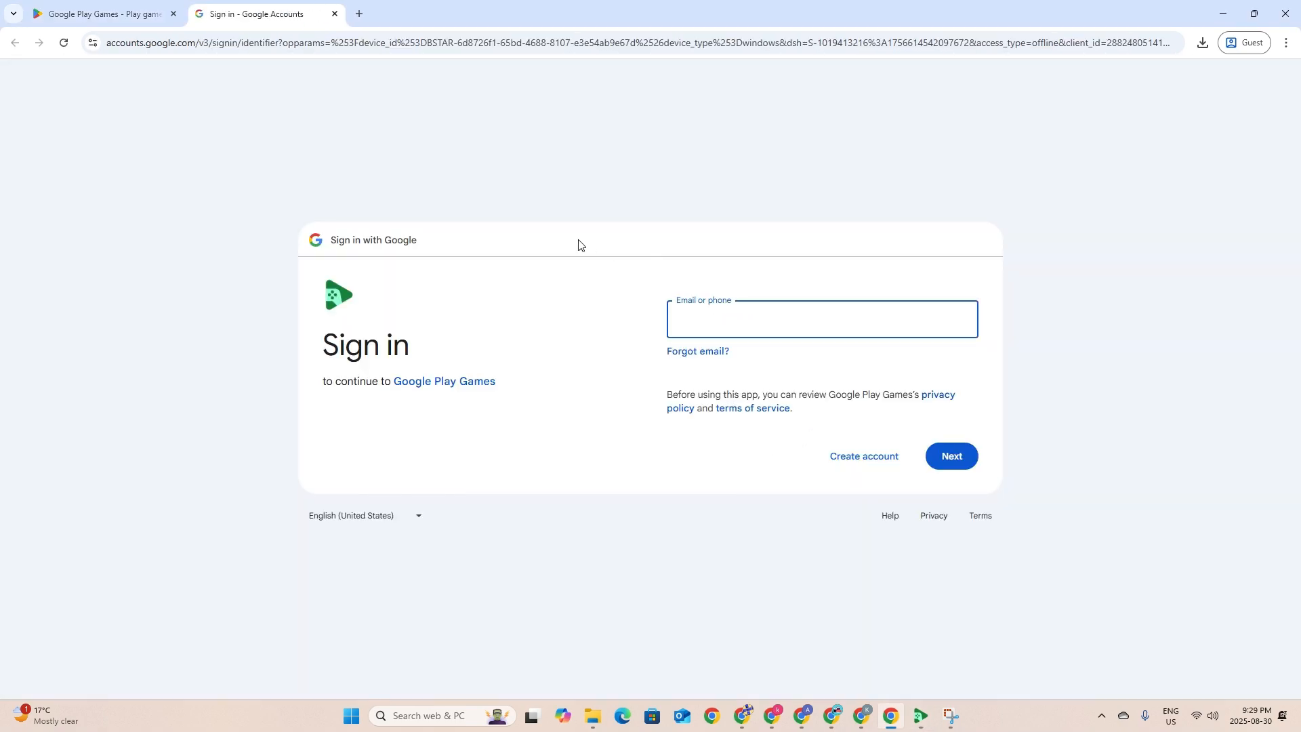
mouse_move(749, 391)
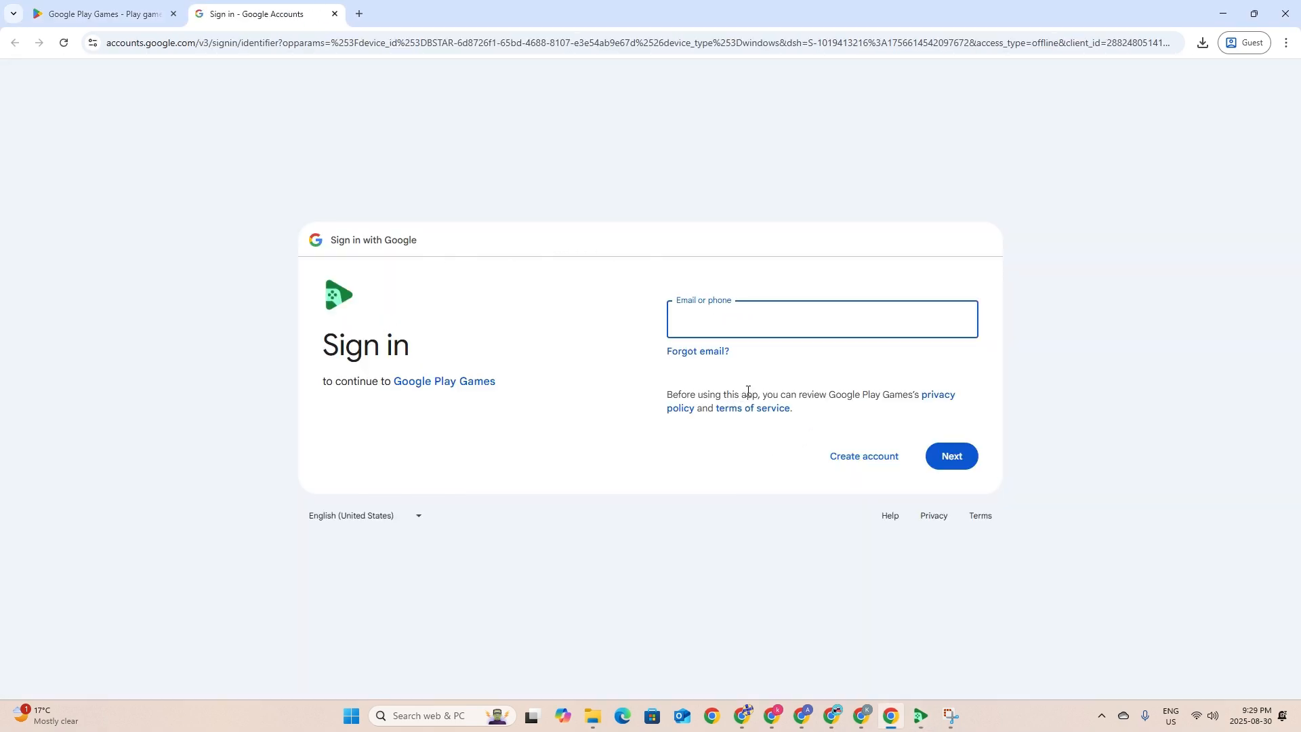
mouse_move(759, 449)
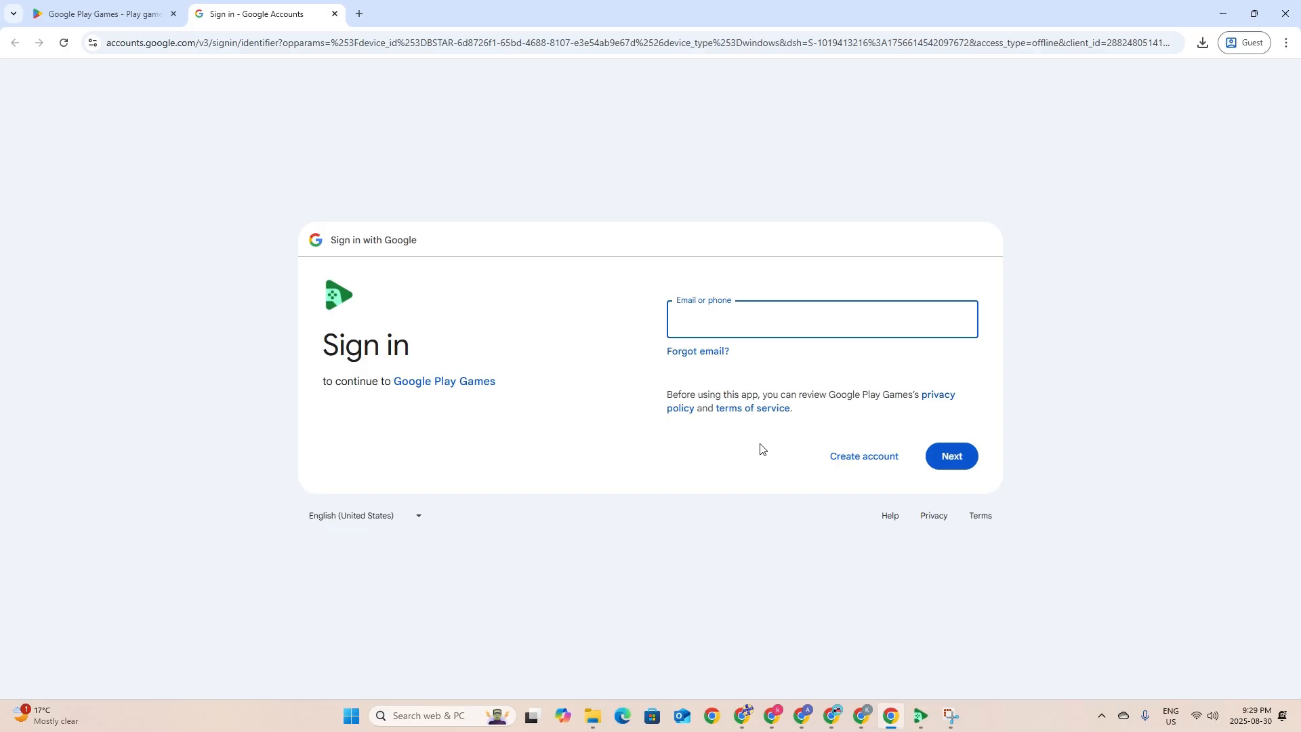
mouse_move(582, 26)
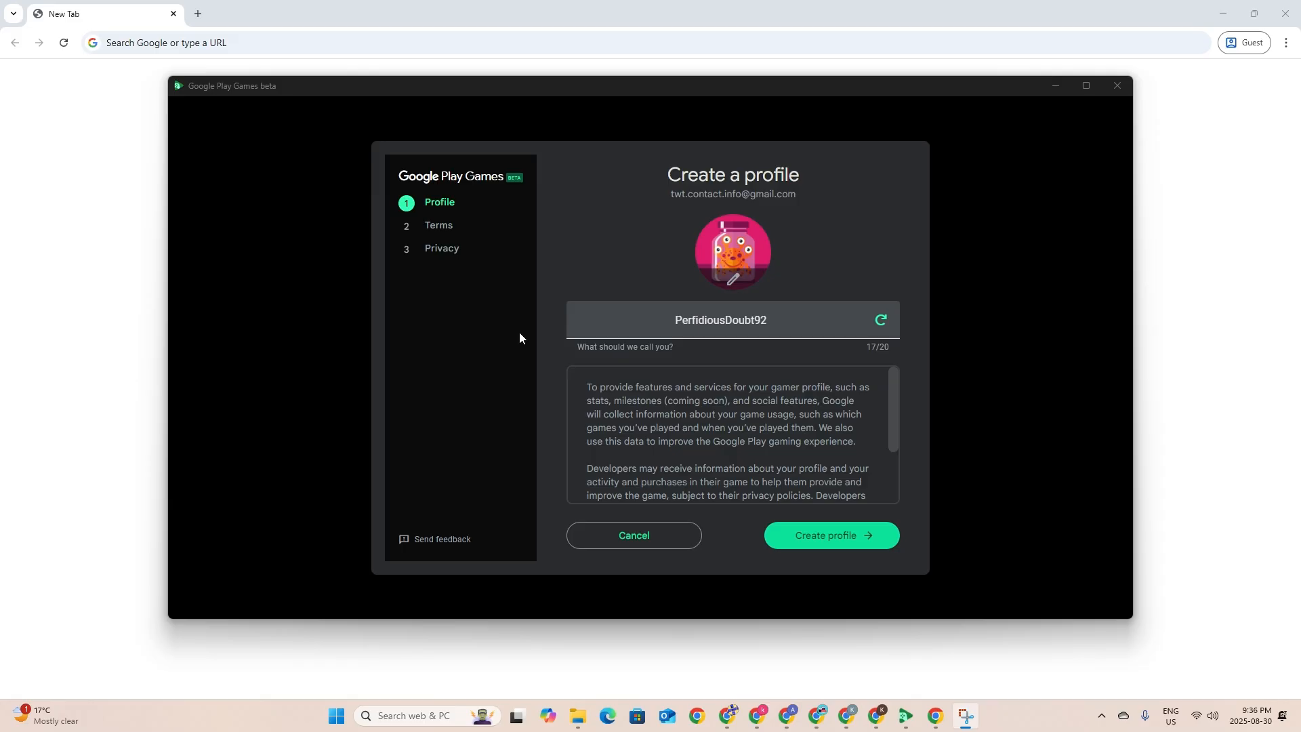
mouse_move(397, 226)
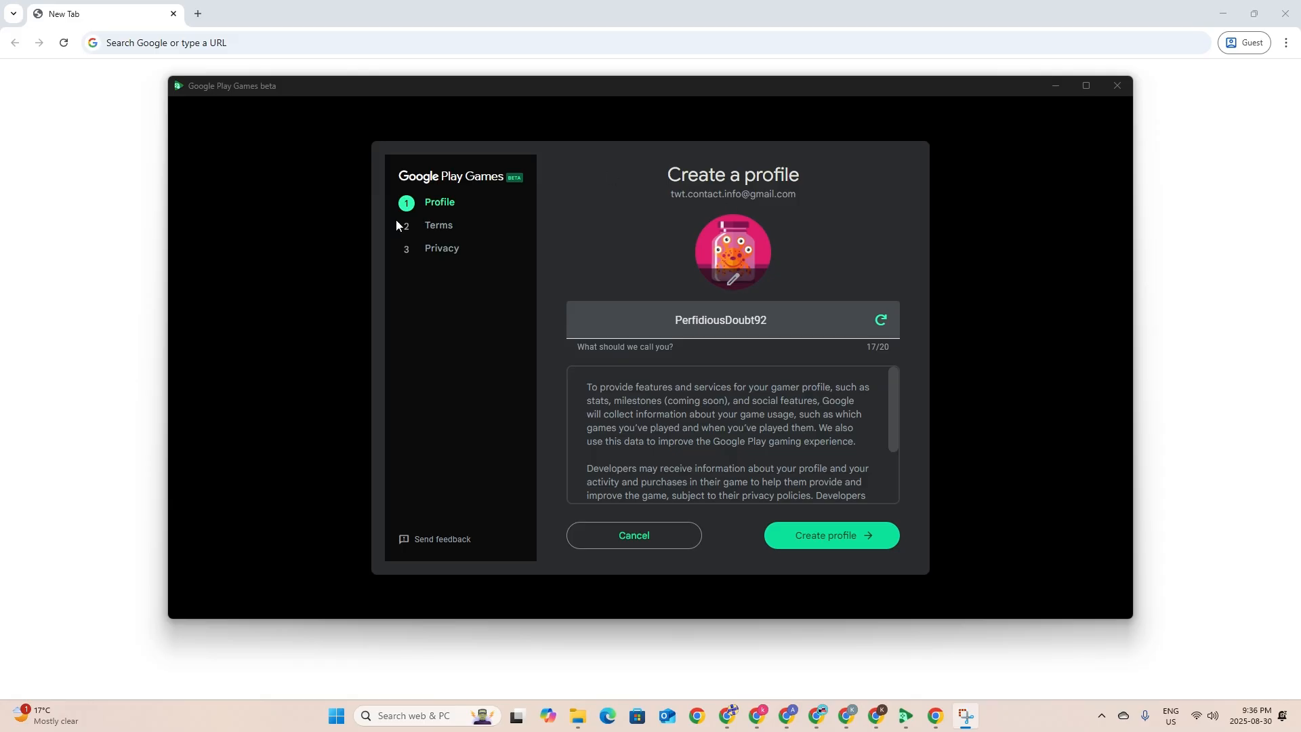
mouse_move(731, 376)
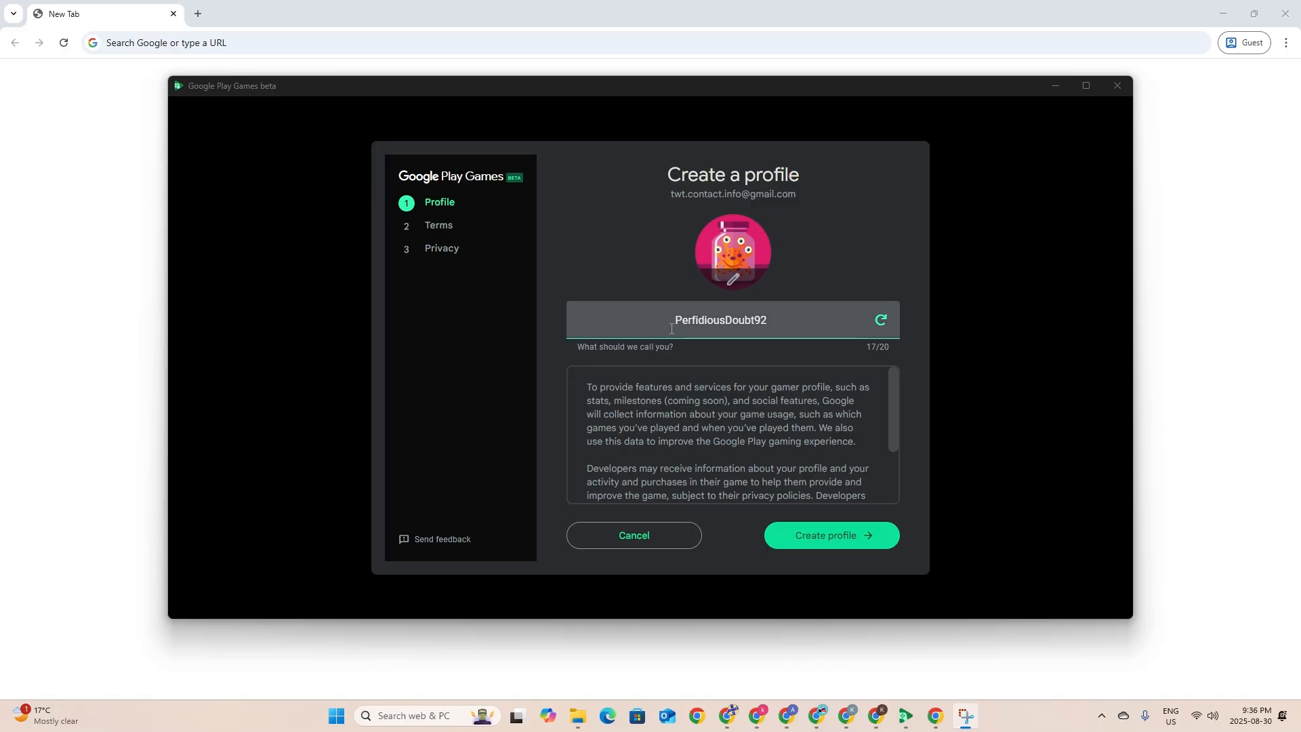
mouse_move(800, 331)
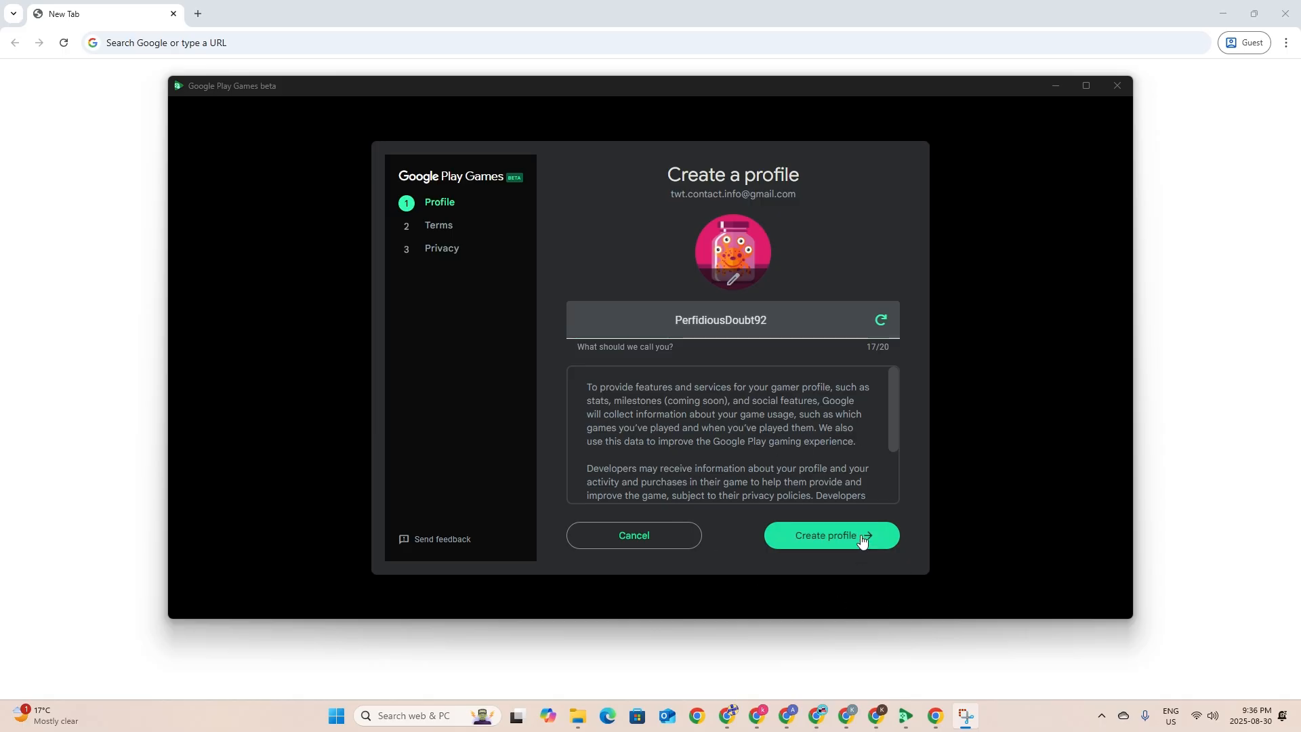
Create the gamer profile, accept the terms and finish the privacy step to reach the store home
click(829, 536)
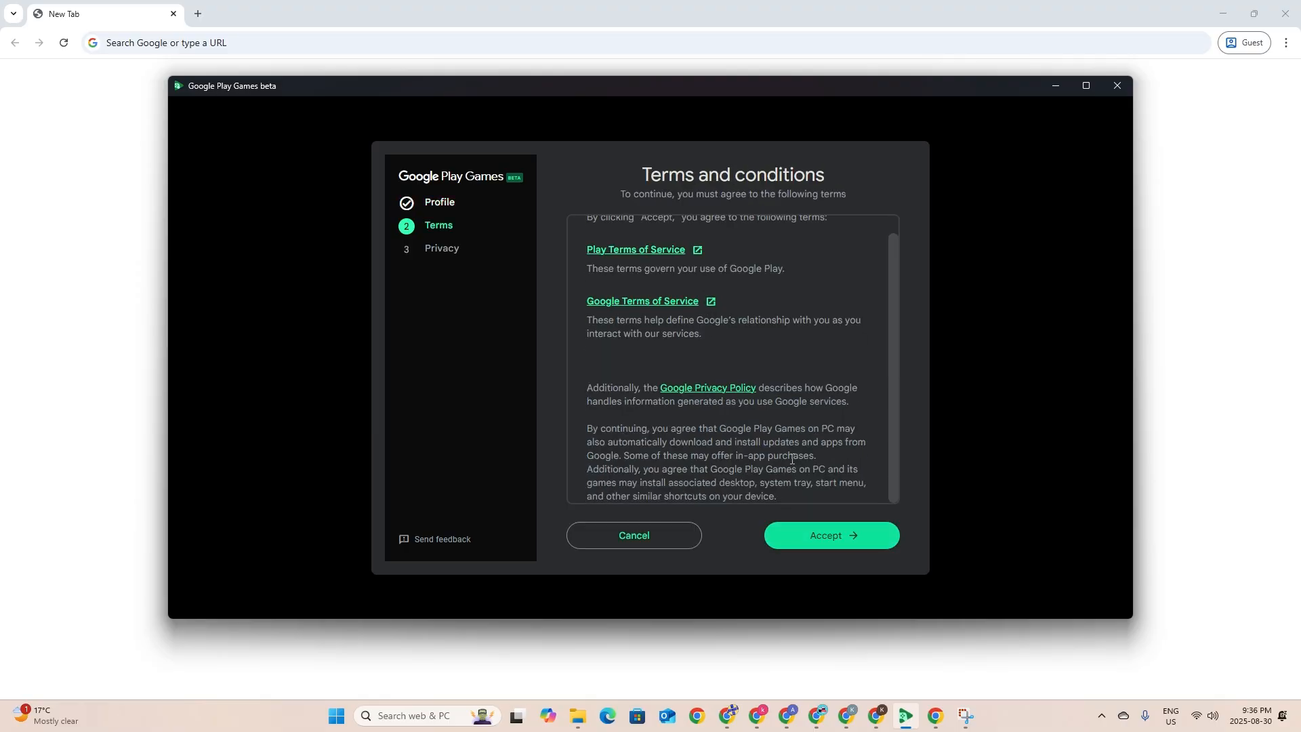
scroll(up, 3)
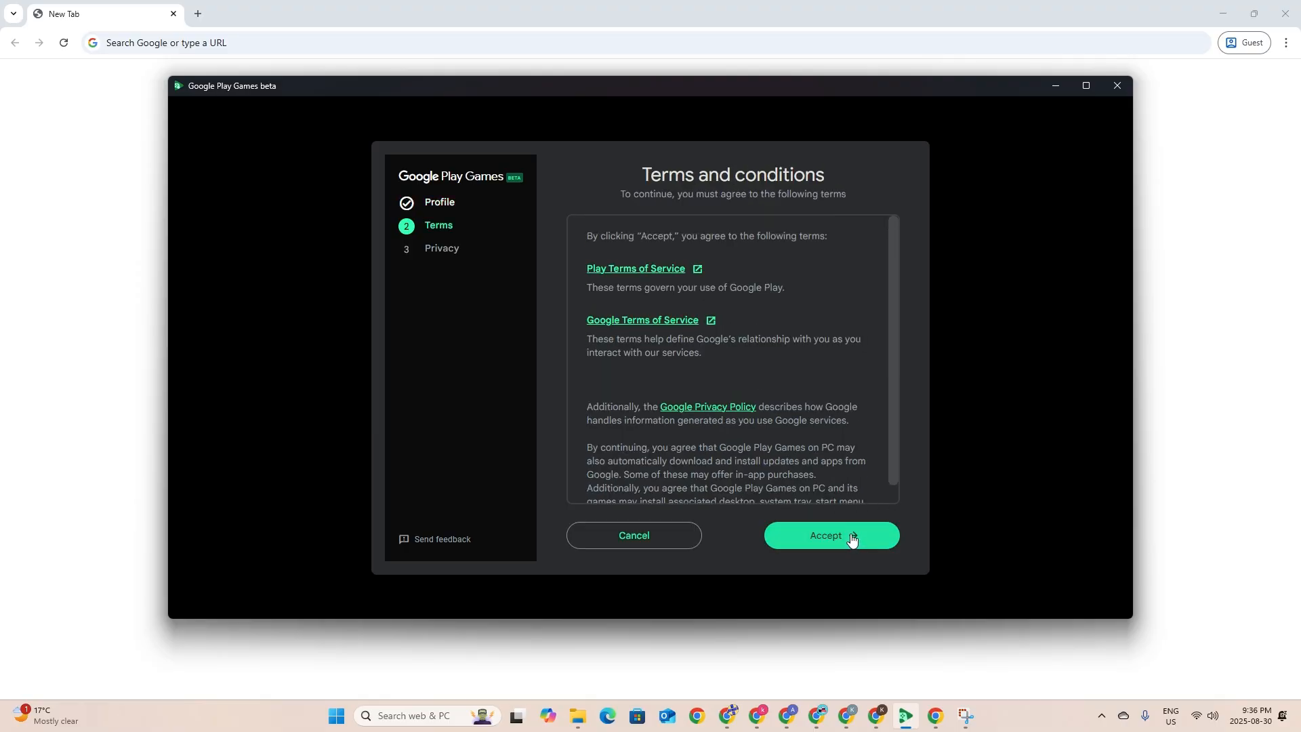
click(829, 535)
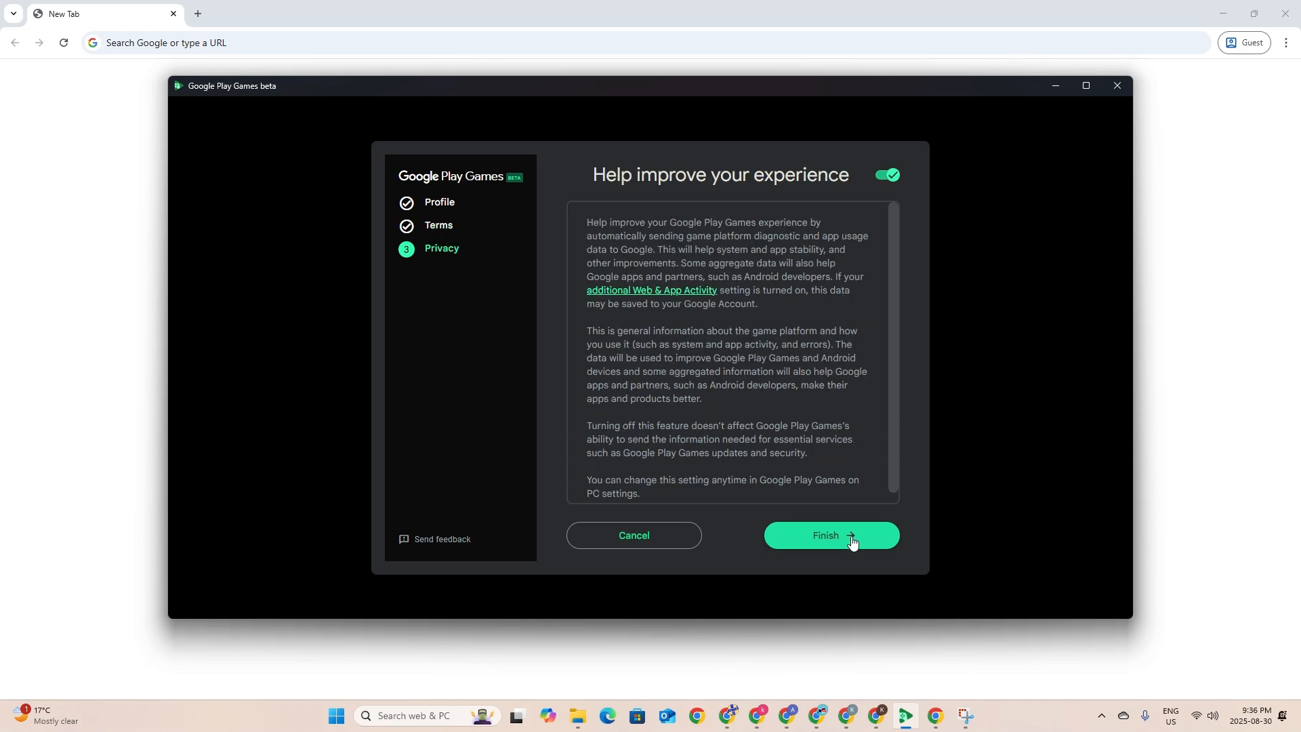
click(829, 535)
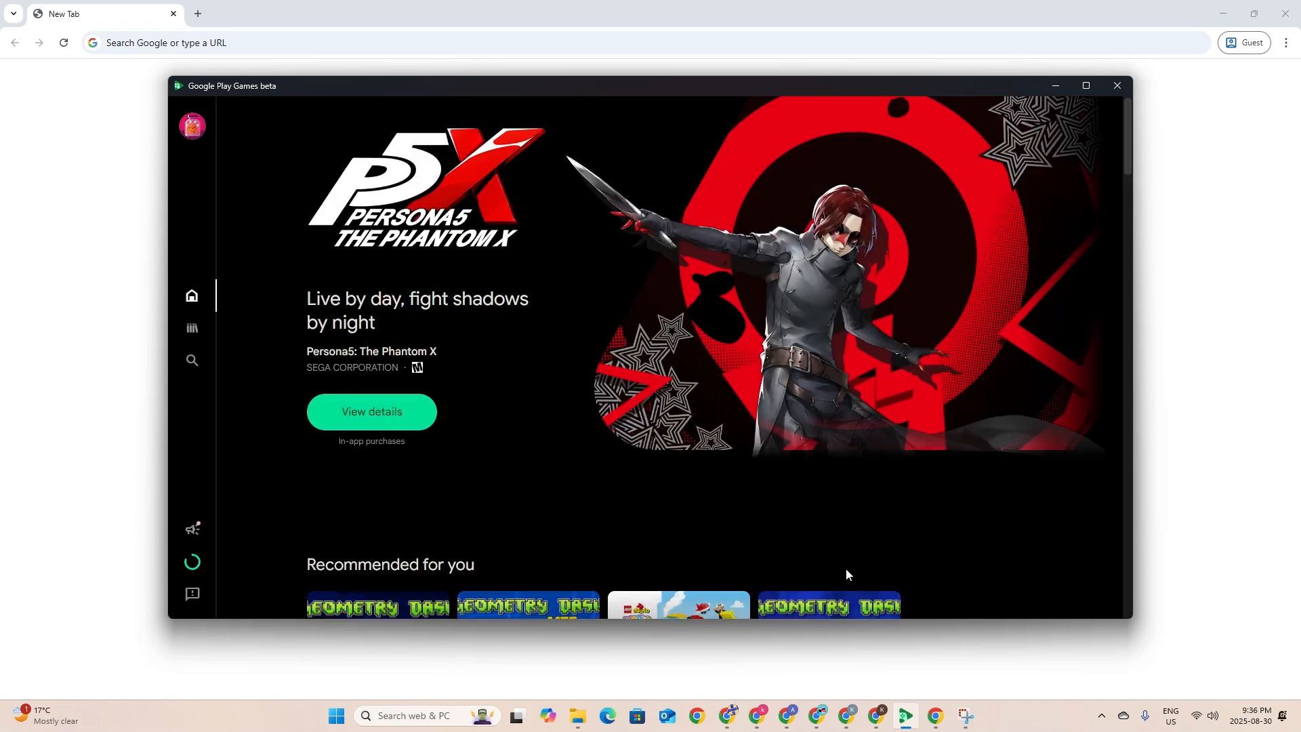
mouse_move(830, 206)
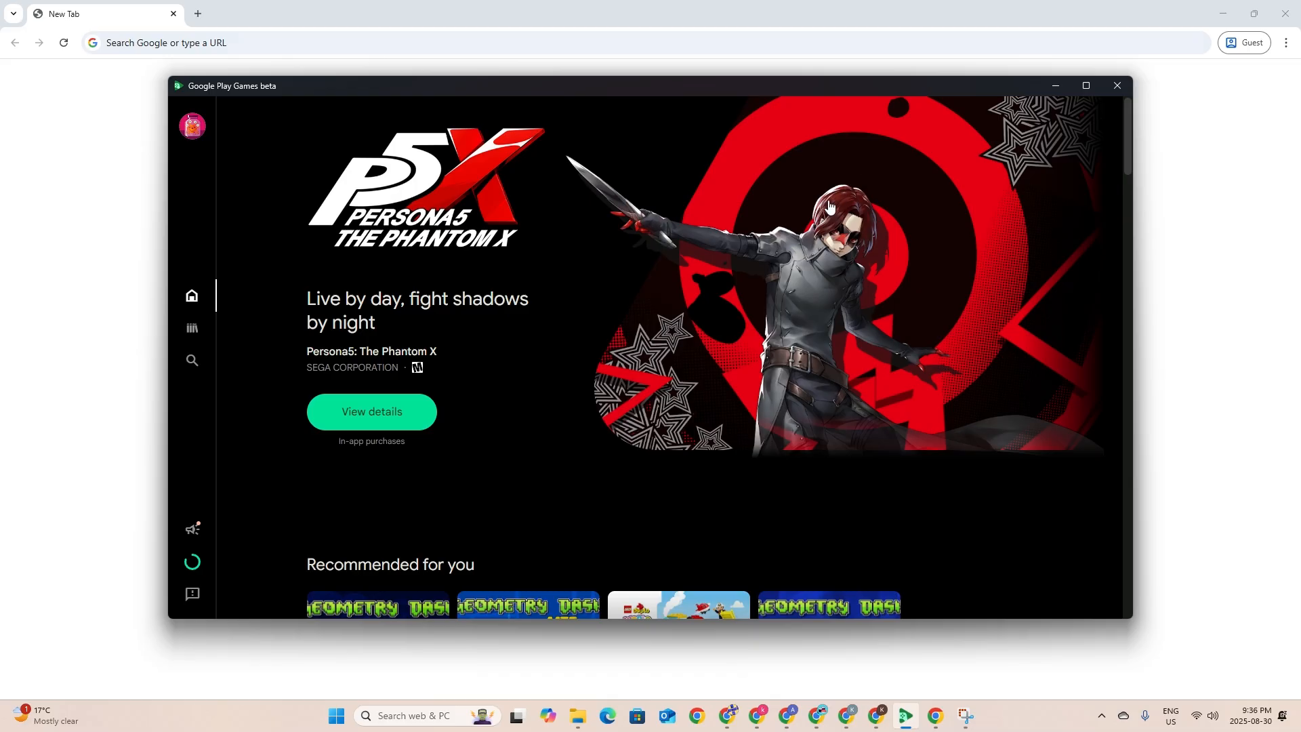
Maximize the store, search Explore for 'clash royale' and go to Clash Royale's store page
click(1085, 85)
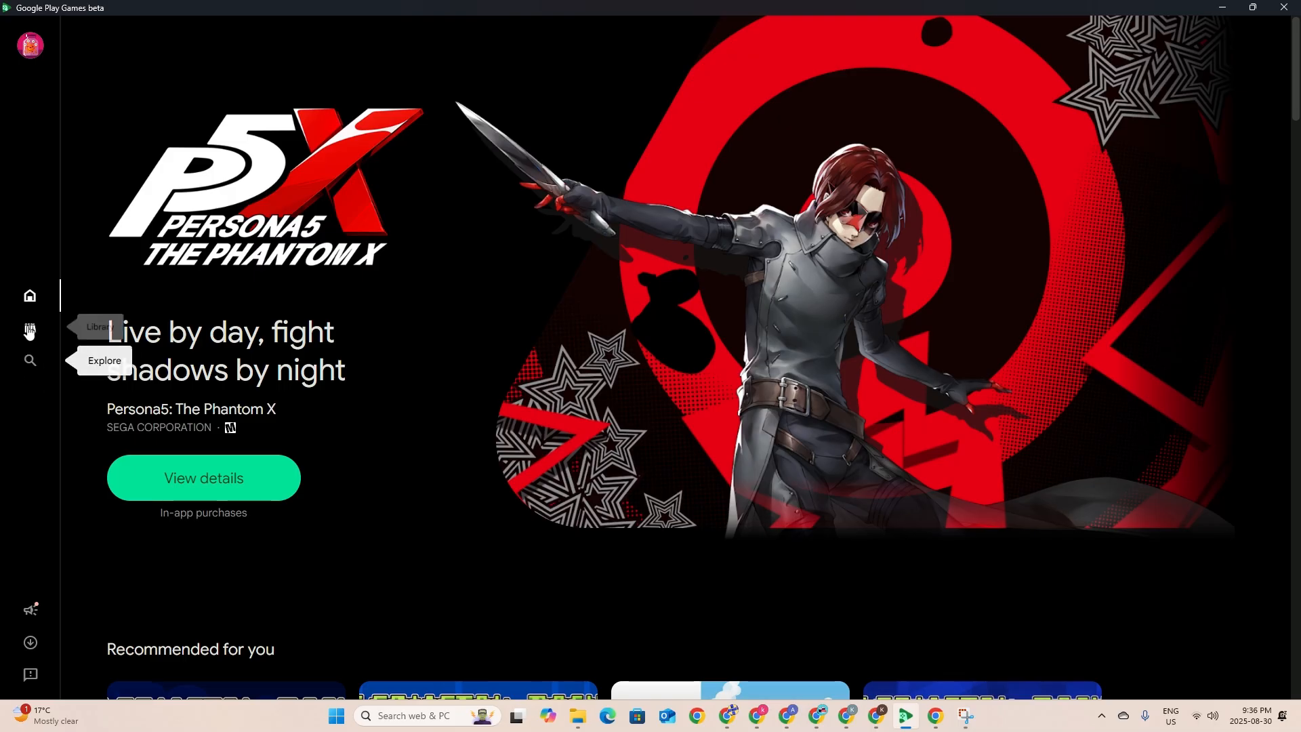
mouse_move(30, 360)
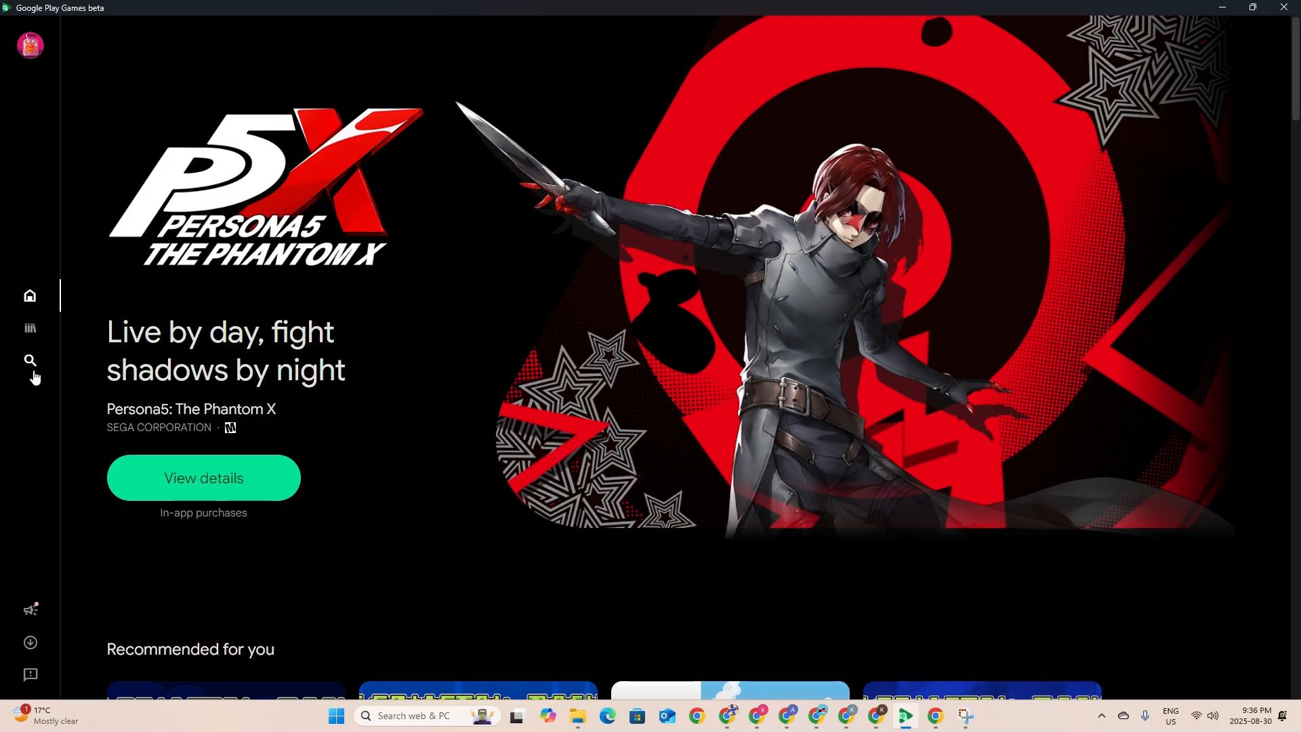
click(30, 361)
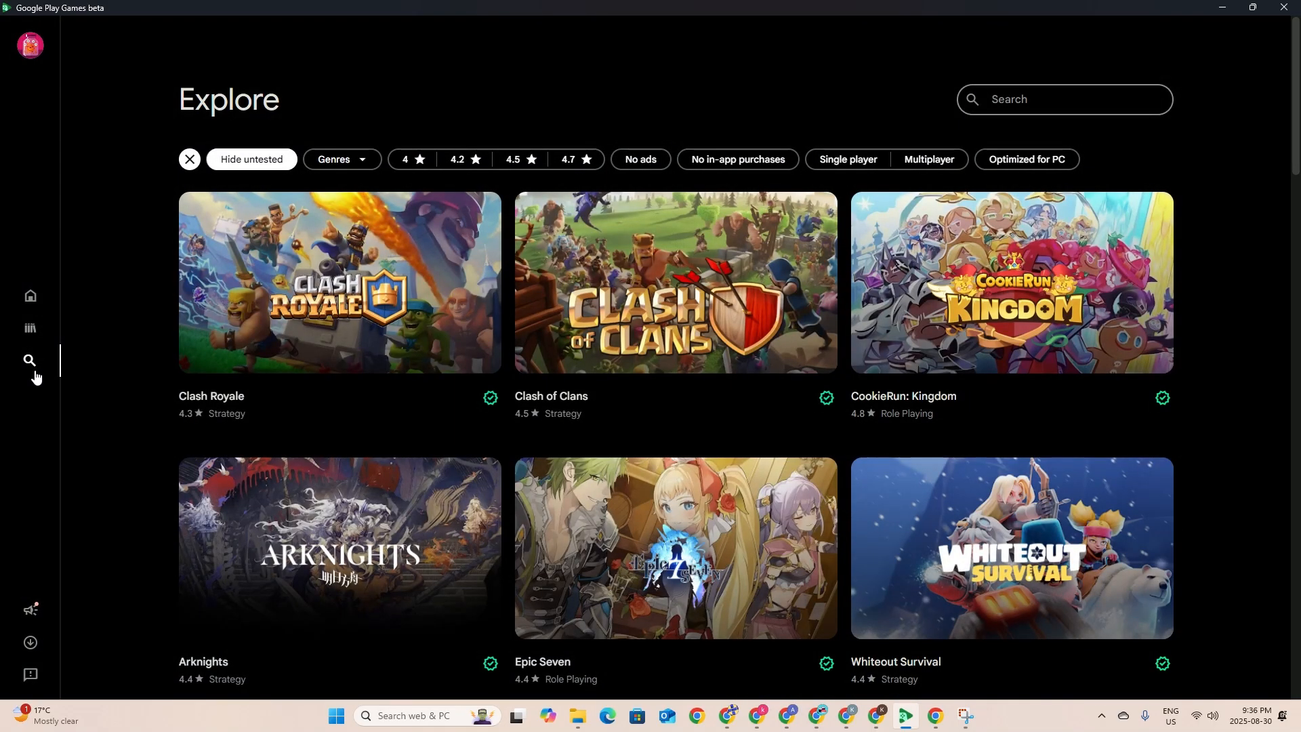
mouse_move(339, 282)
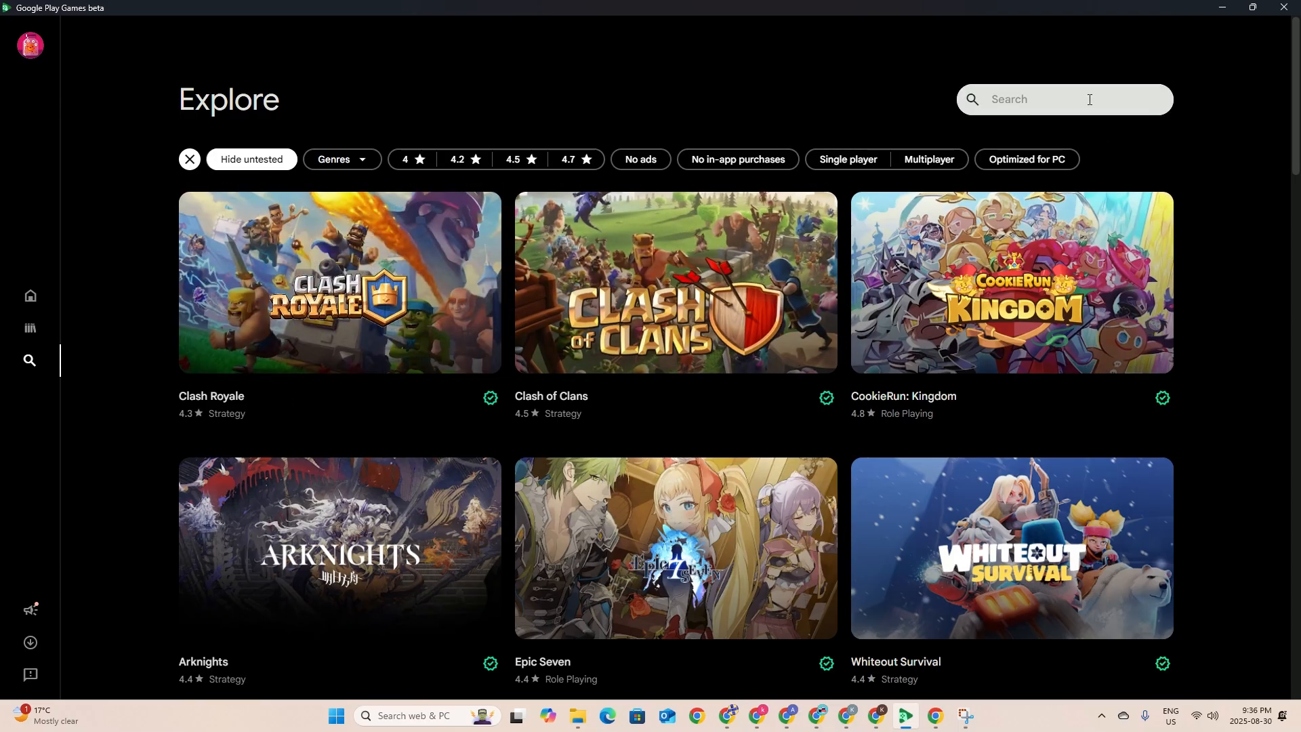
text(clash royale)
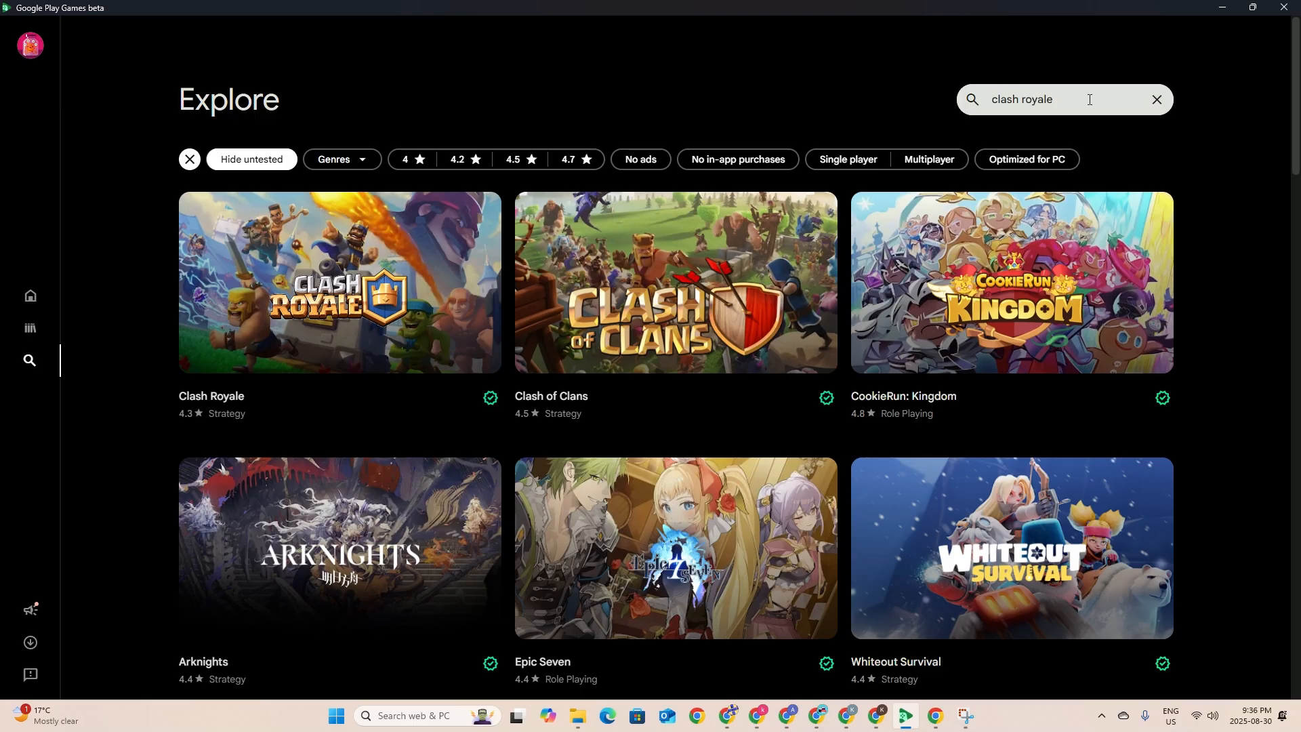
click(675, 282)
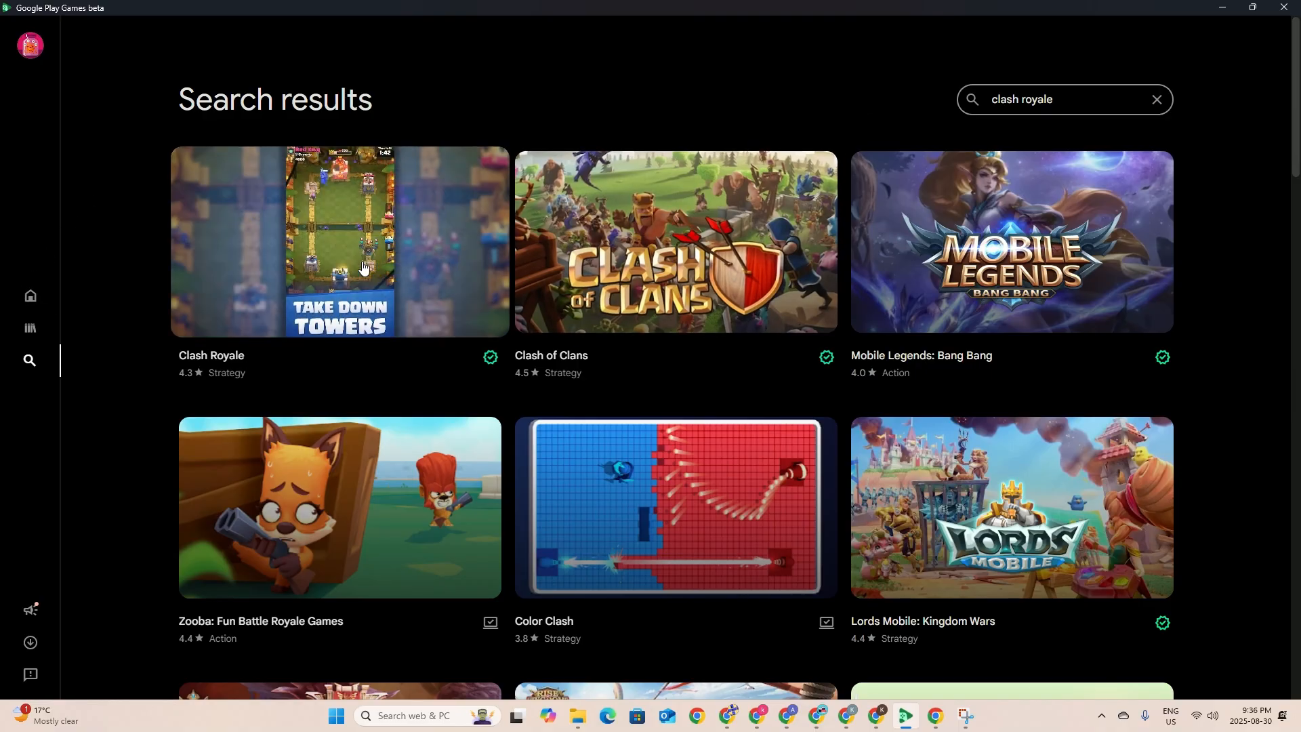
click(339, 241)
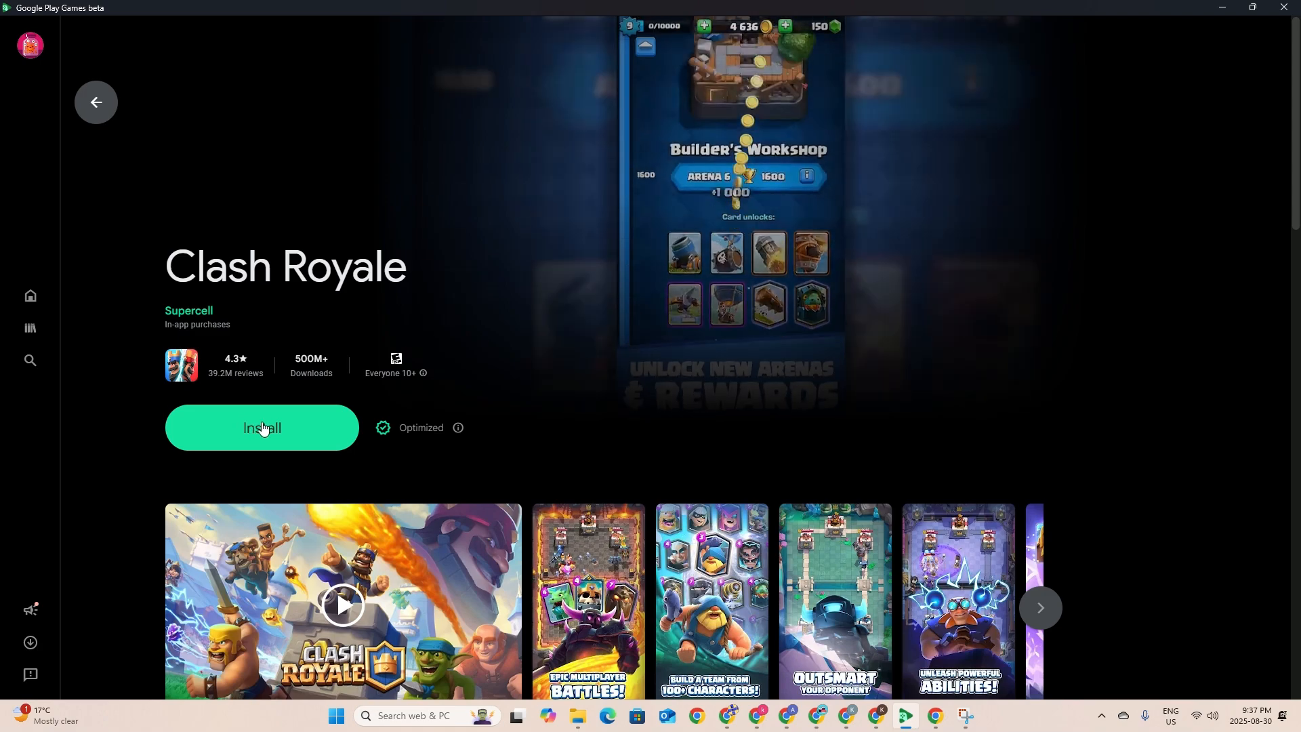
Install Clash Royale from its store page
click(262, 427)
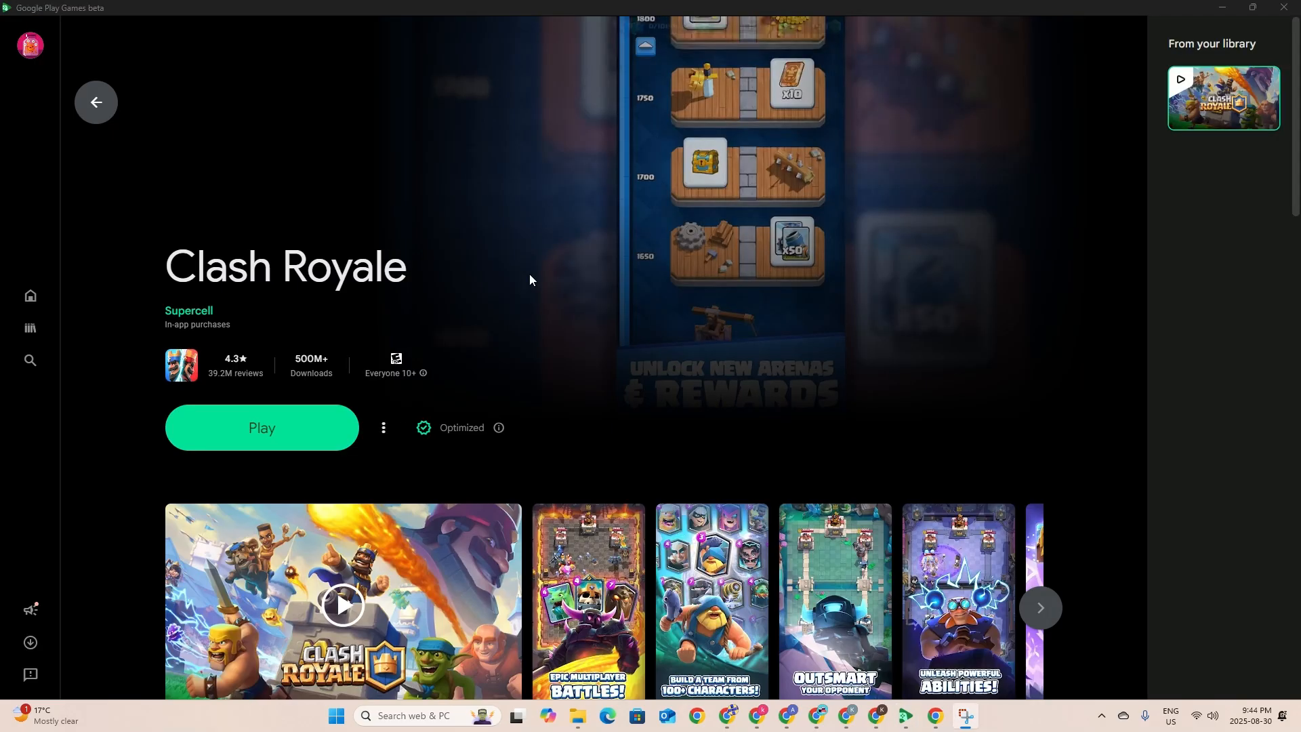
mouse_move(363, 307)
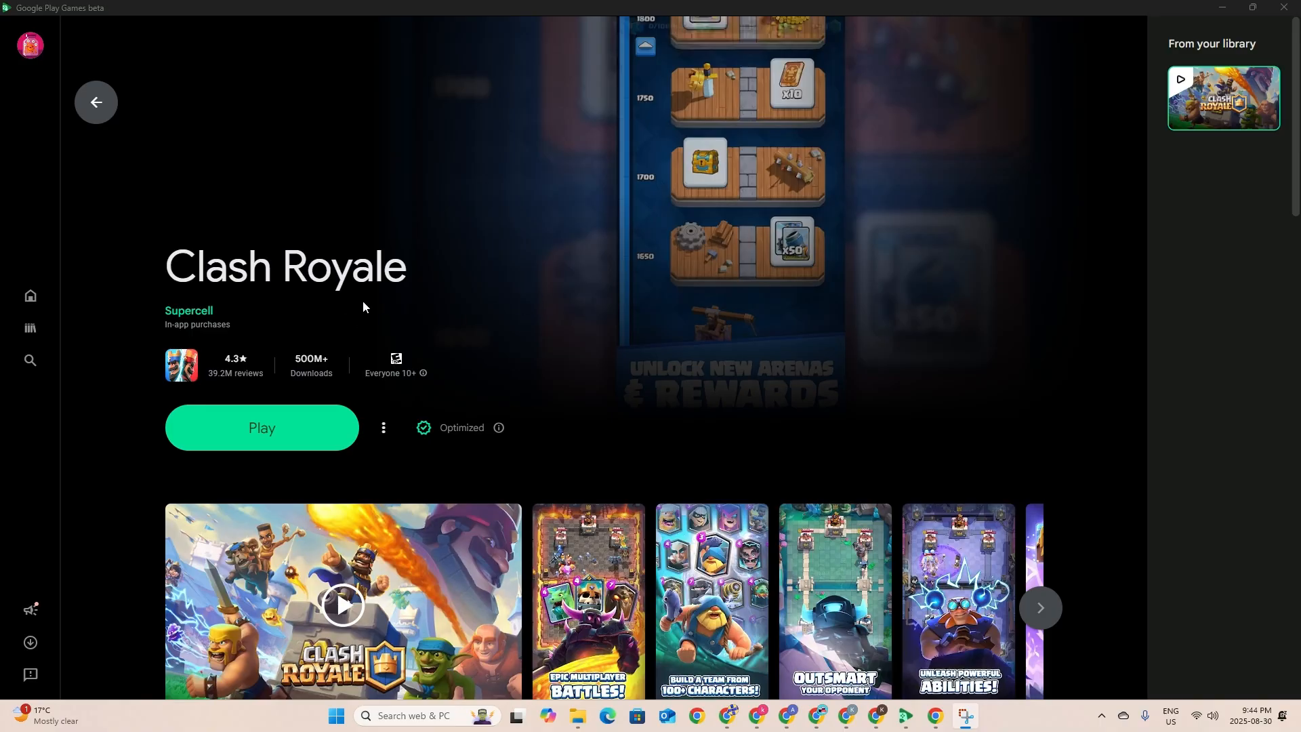
mouse_move(213, 490)
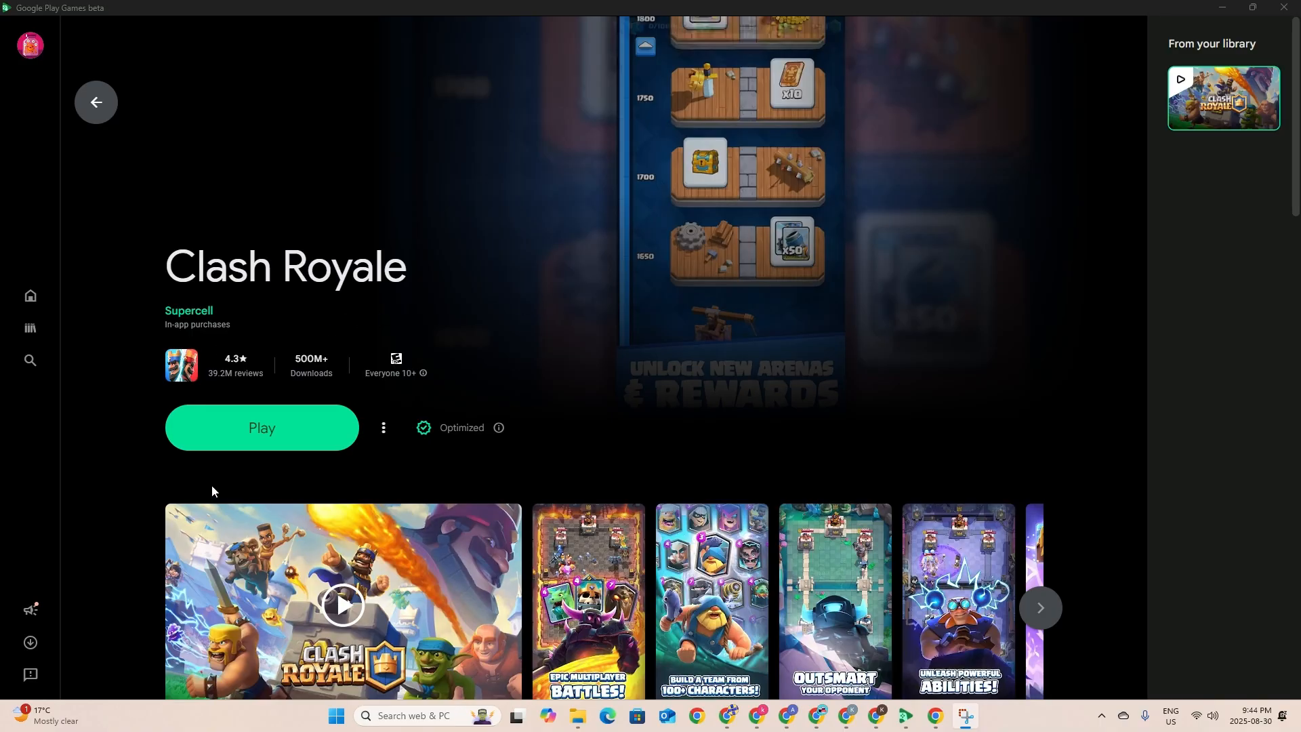
Launch Clash Royale so its 'Get ready to play' loading screen appears
click(261, 427)
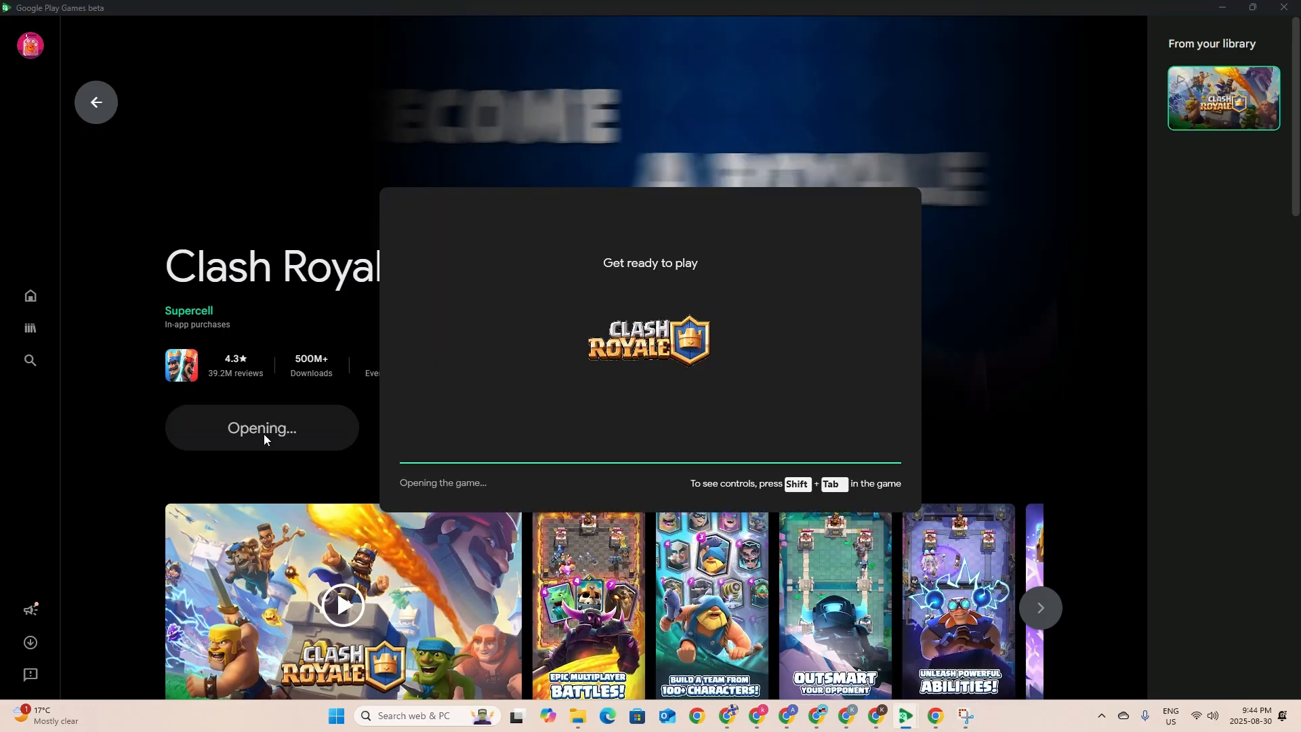
mouse_move(576, 353)
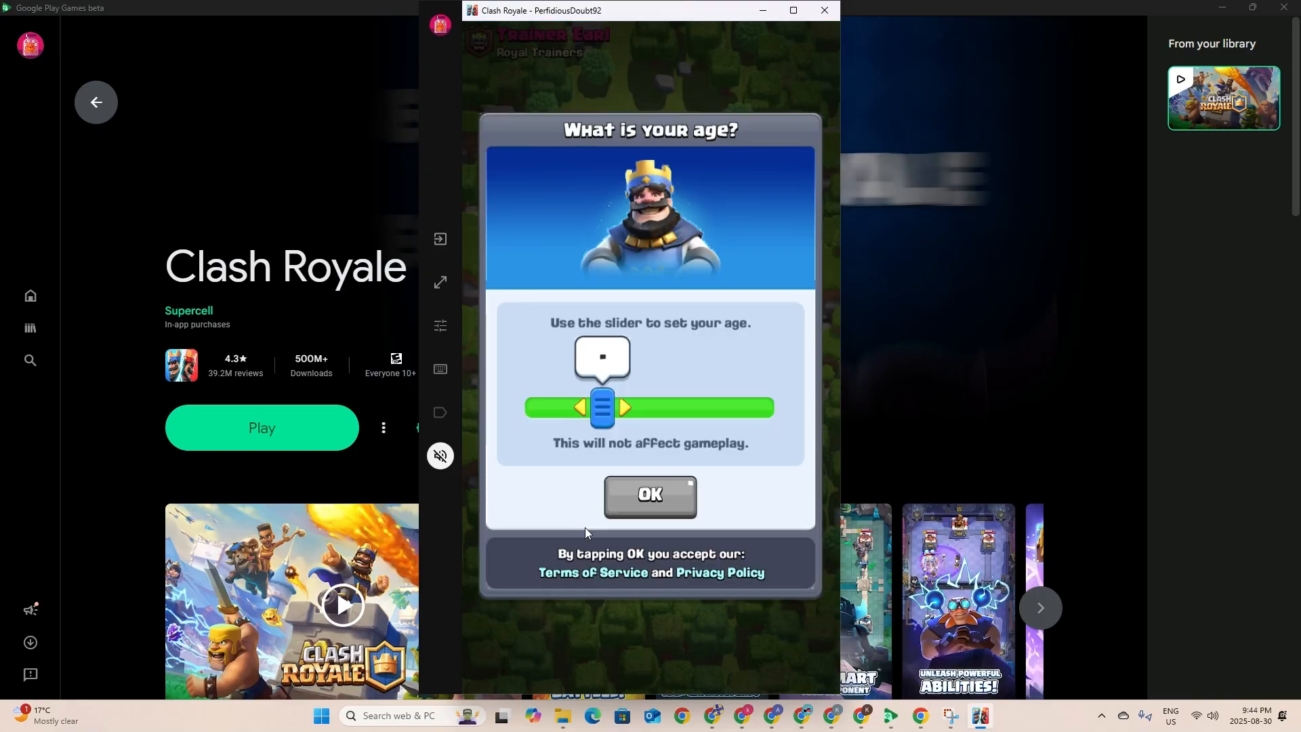
mouse_move(440, 368)
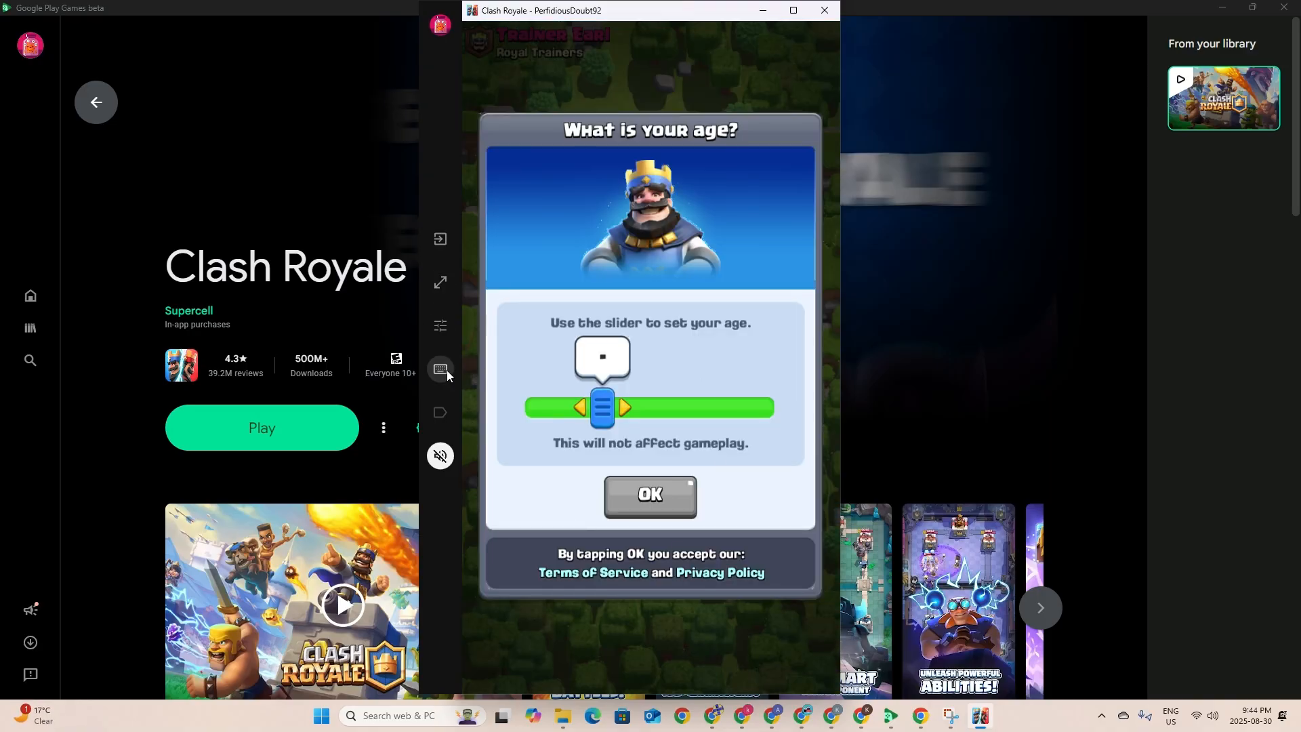
mouse_move(475, 572)
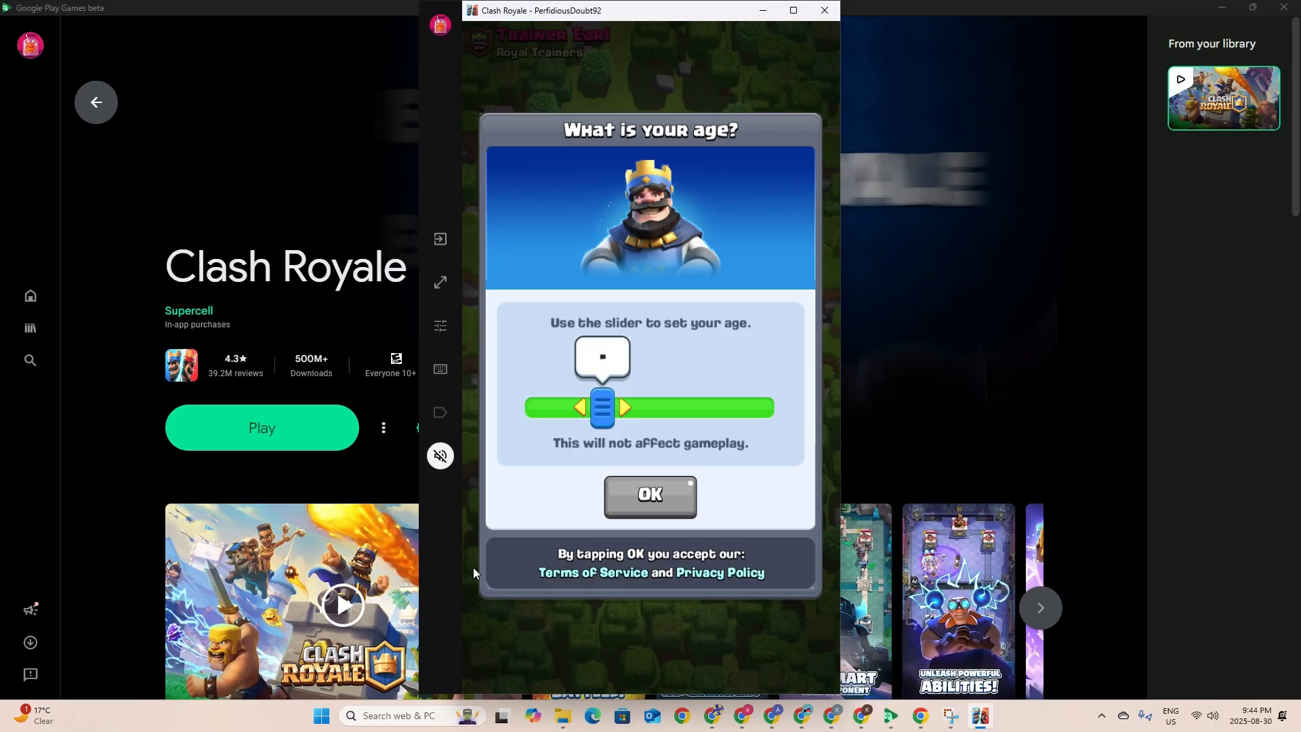
mouse_move(583, 62)
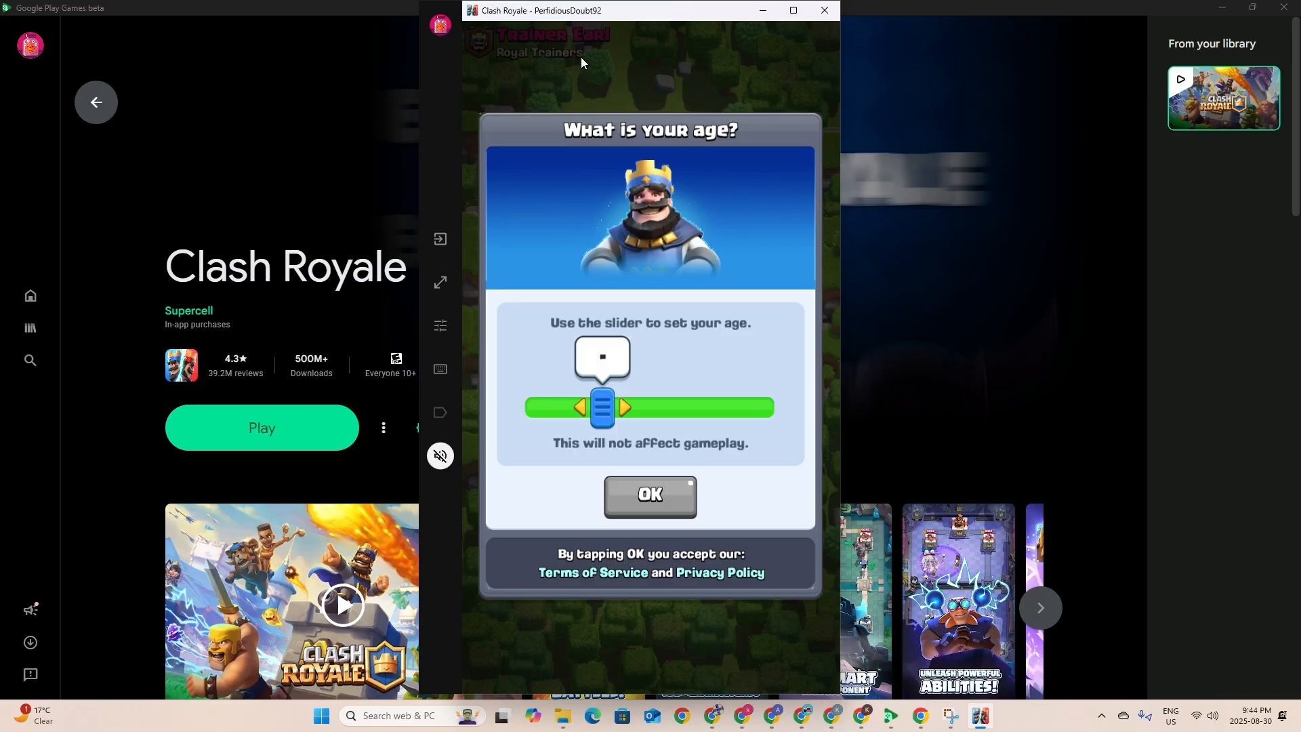